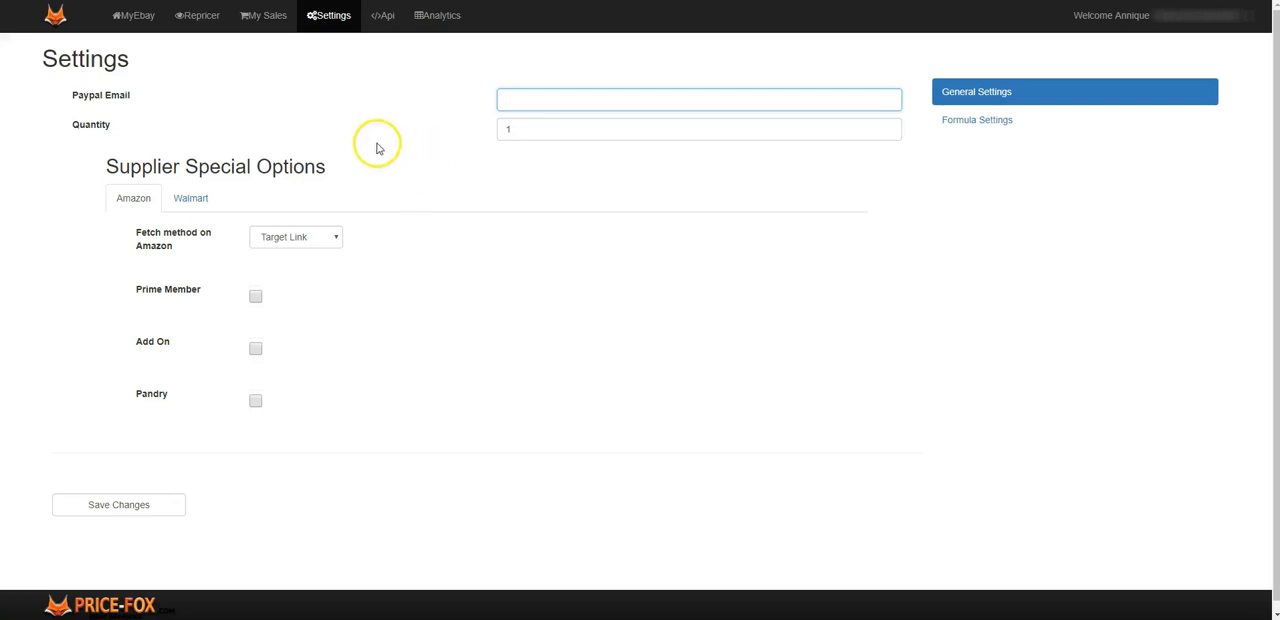
pyautogui.moveTo(336, 16)
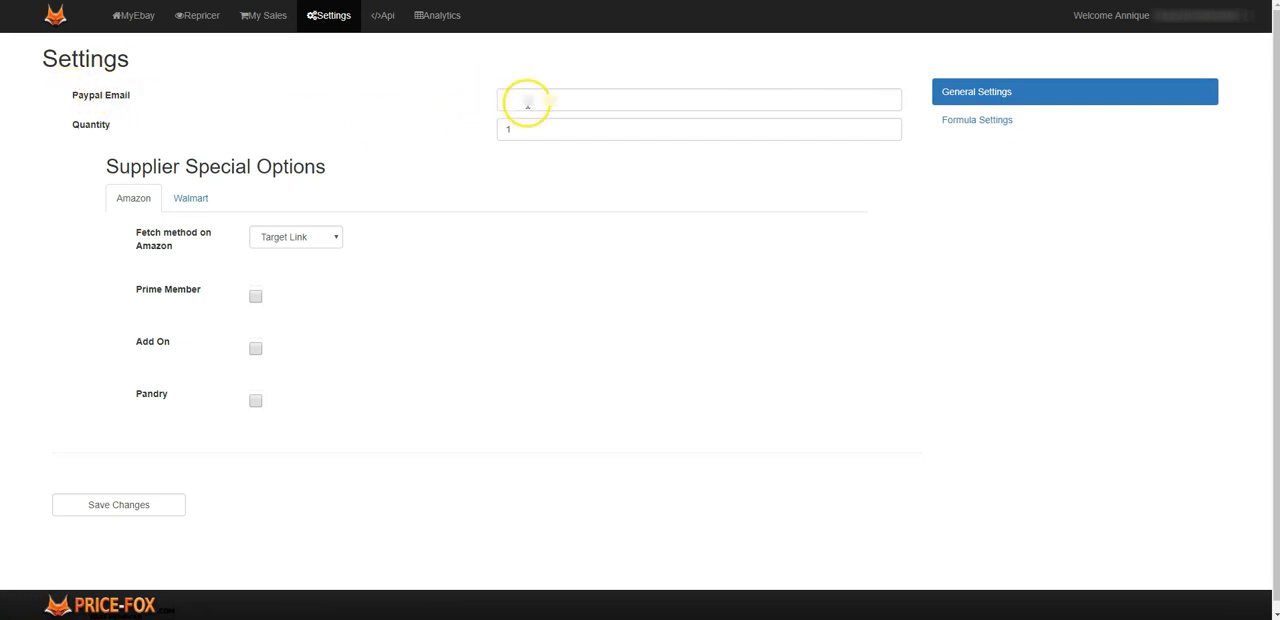
# Enter the PayPal email address in general settings, then move to the Quantity value
pyautogui.click(698, 100)
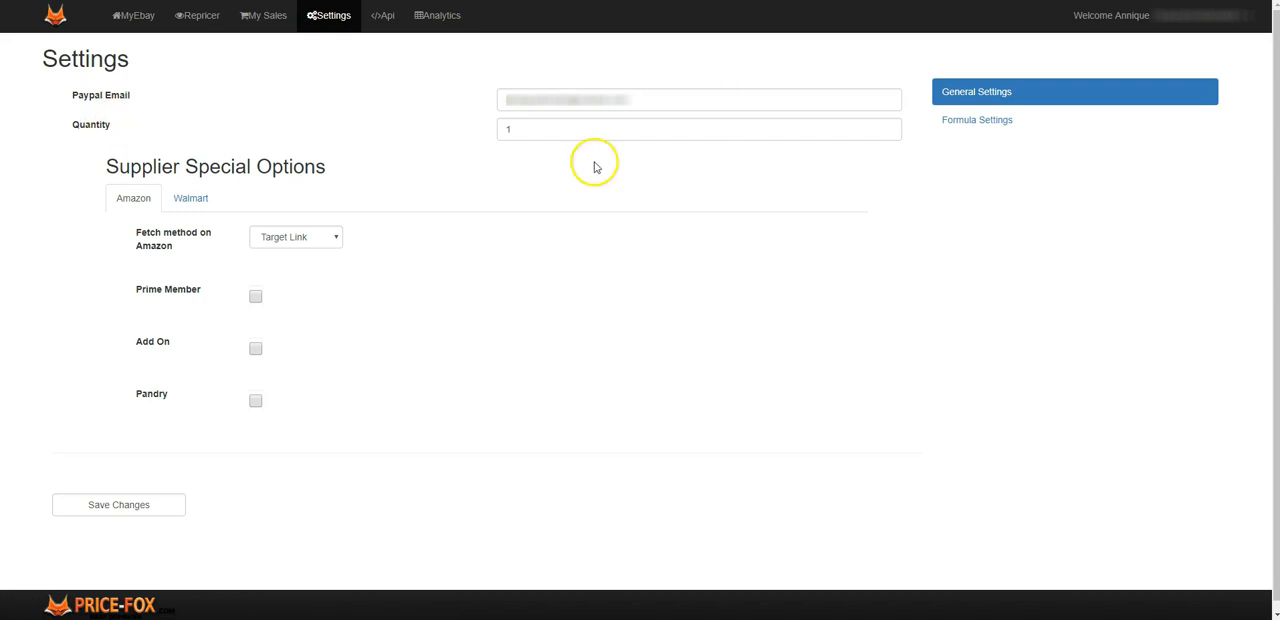
pyautogui.click(698, 128)
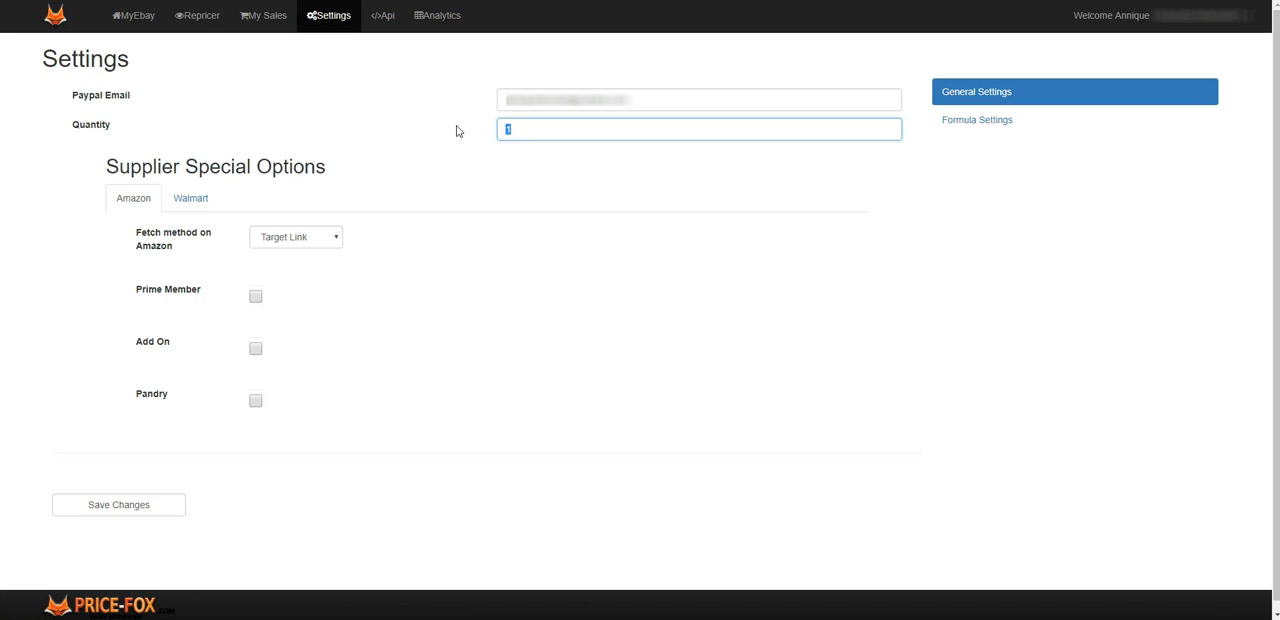
pyautogui.moveTo(136, 16)
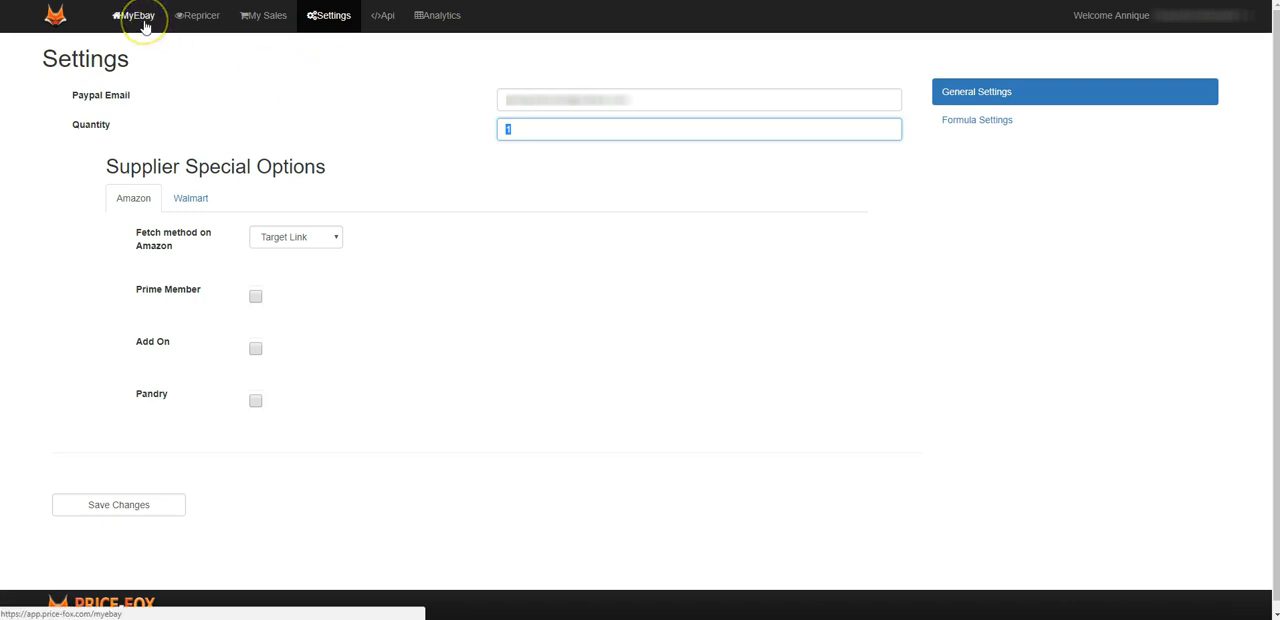
pyautogui.moveTo(398, 98)
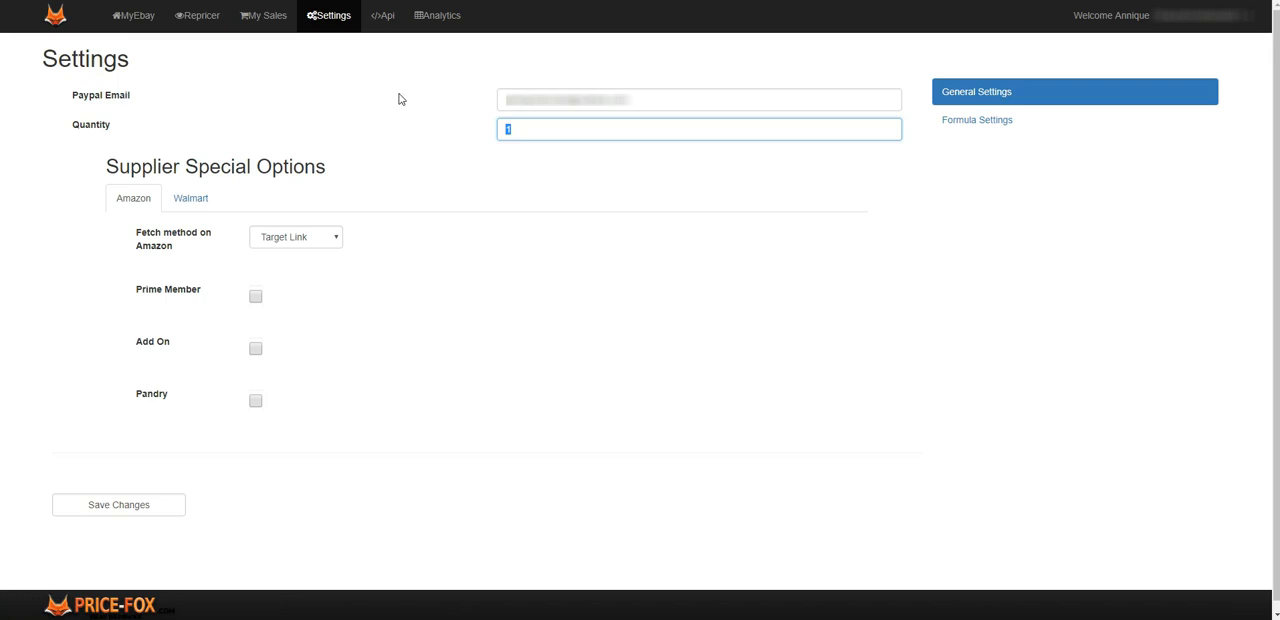
# Re-enter the default quantity as 1 and show the Amazon fetch method choices
pyautogui.click(508, 128)
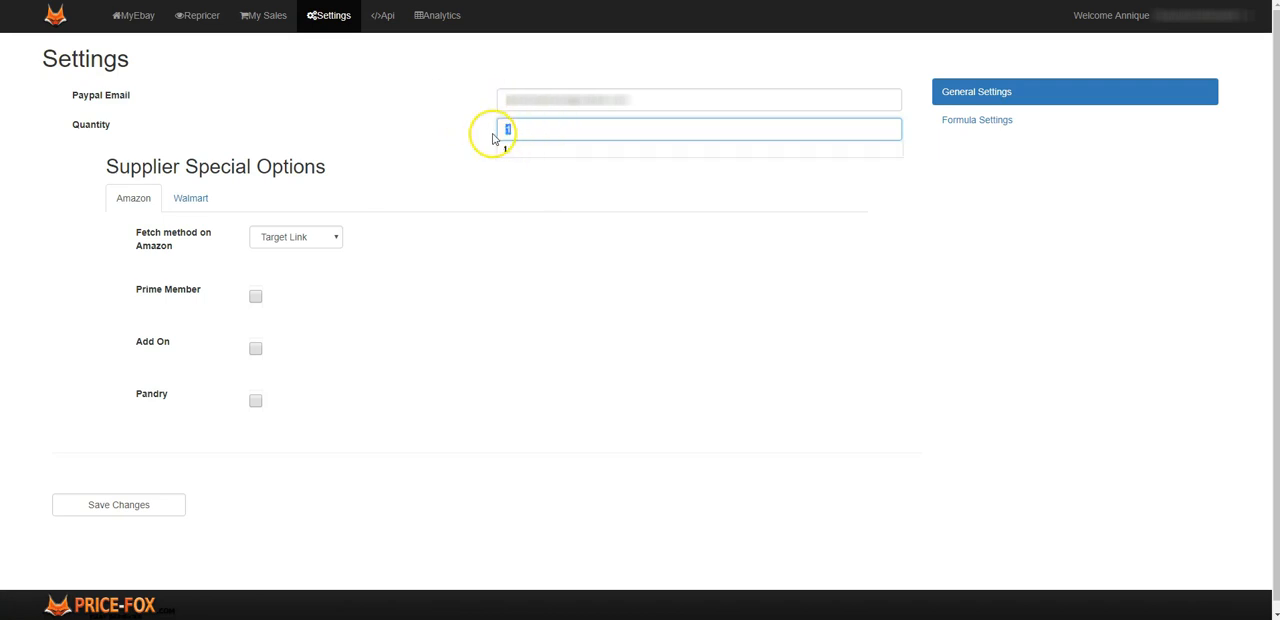
pyautogui.write('10')
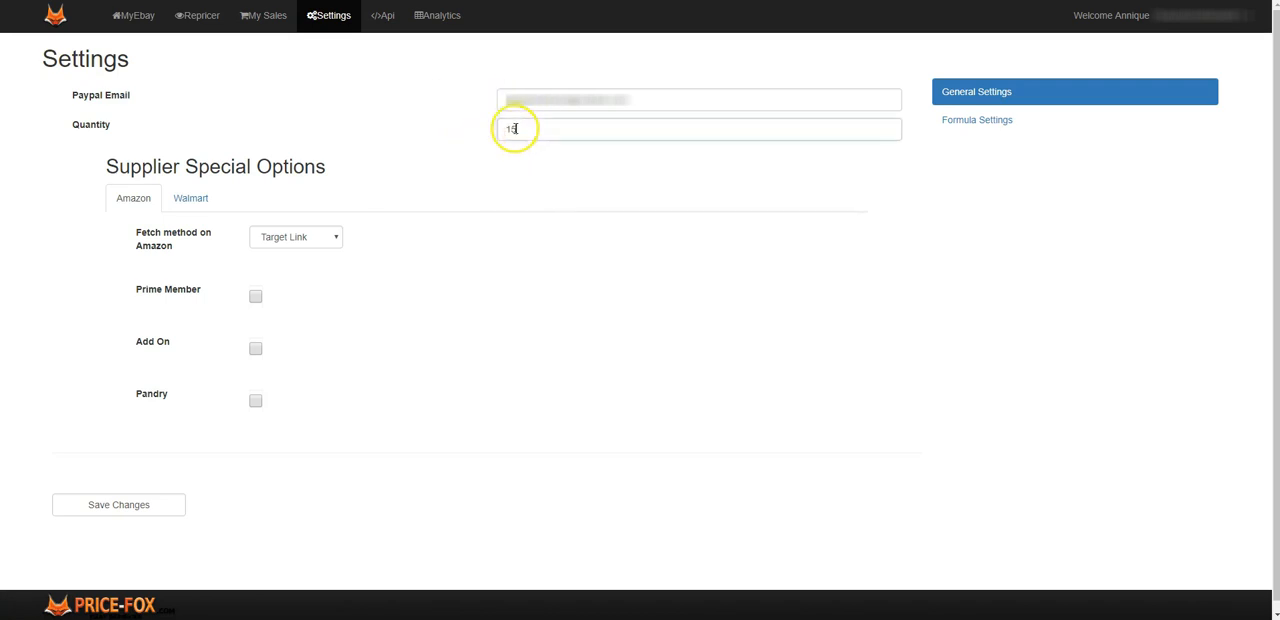
pyautogui.write('80')
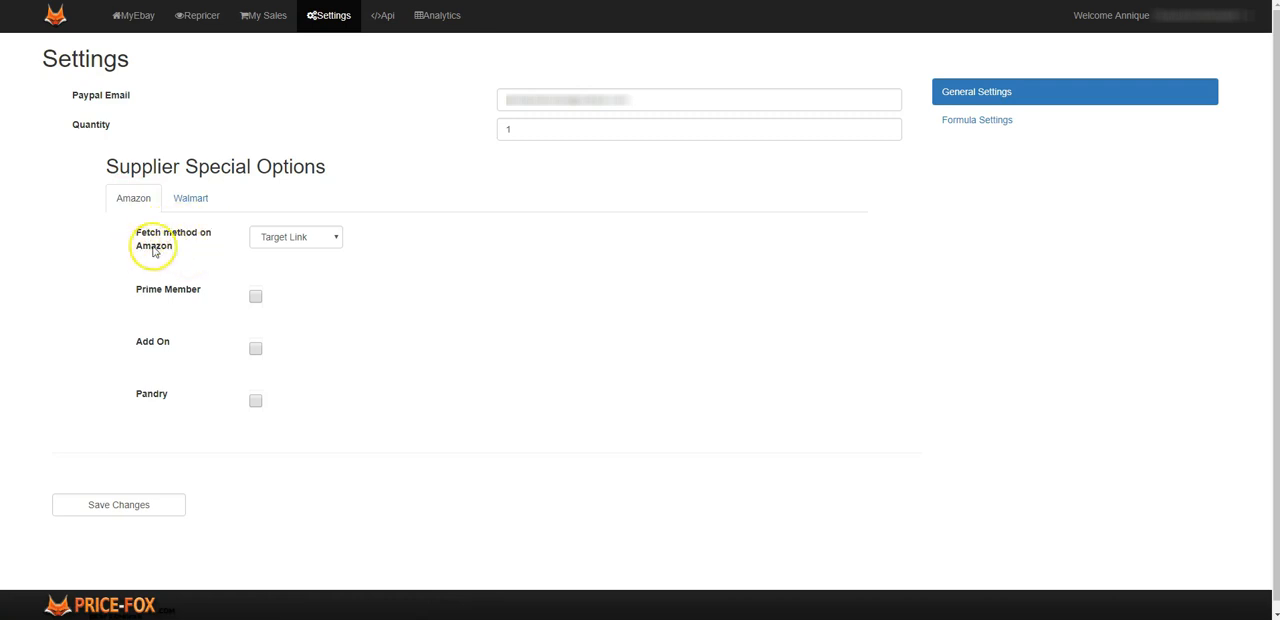
pyautogui.moveTo(196, 250)
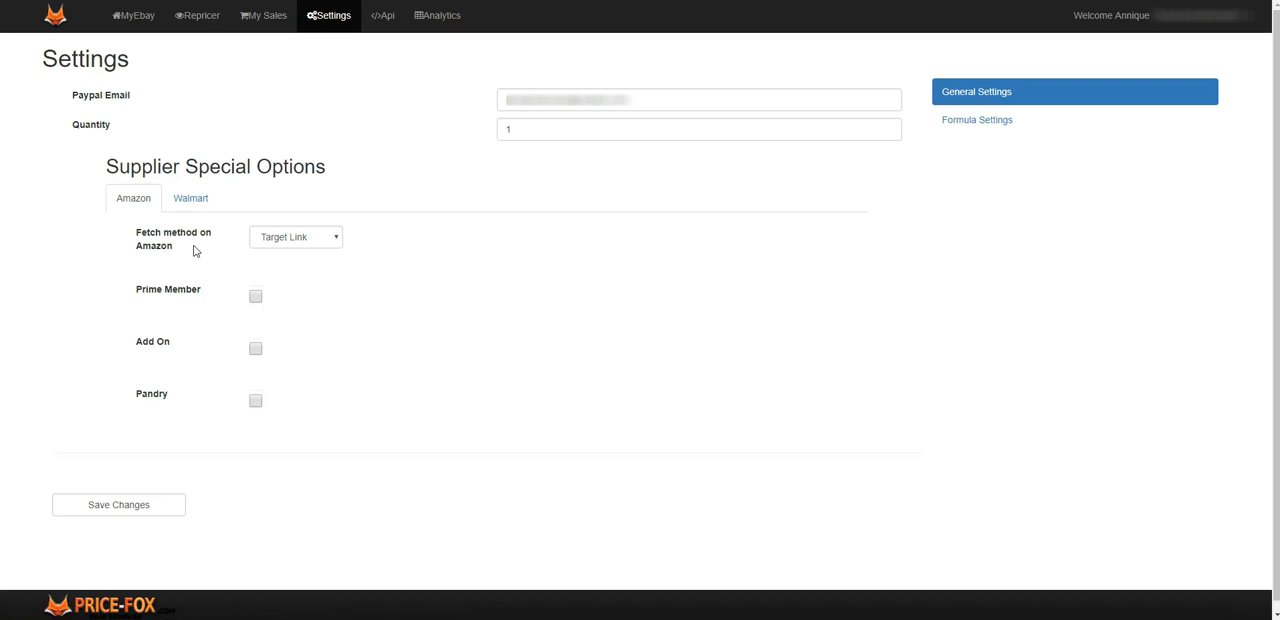
pyautogui.click(296, 236)
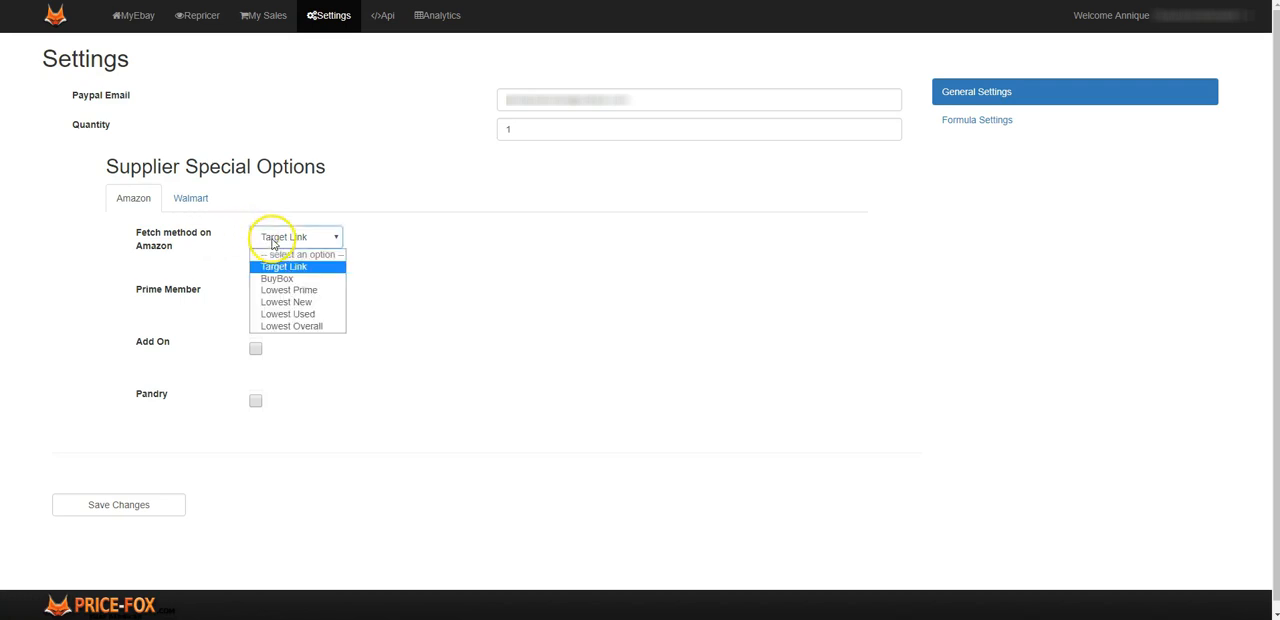
# Go to Amazon's Home & Garden department to reach the BEDZONLINE mattress listing
pyautogui.click(284, 266)
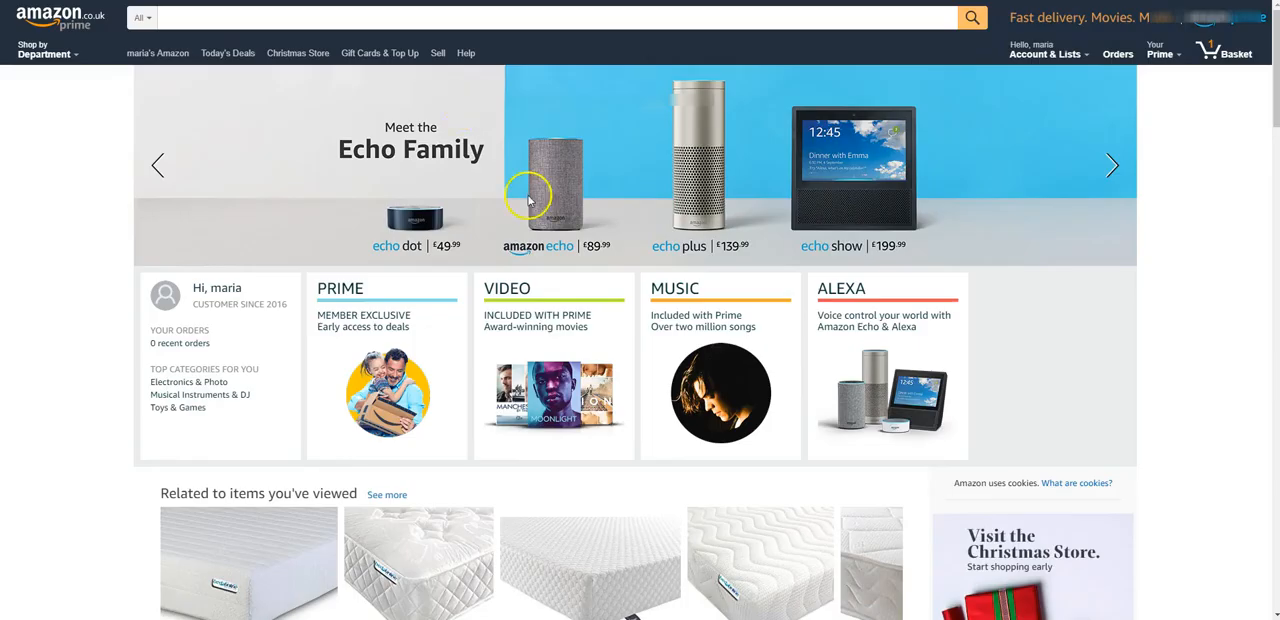
pyautogui.click(48, 48)
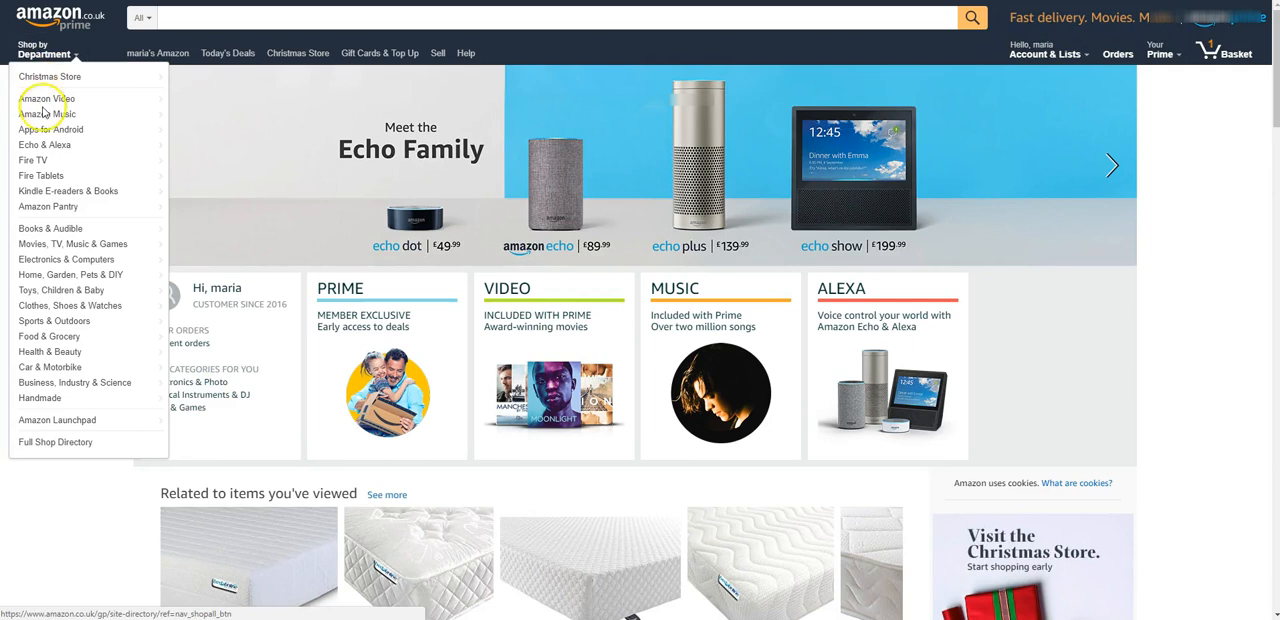
pyautogui.moveTo(70, 274)
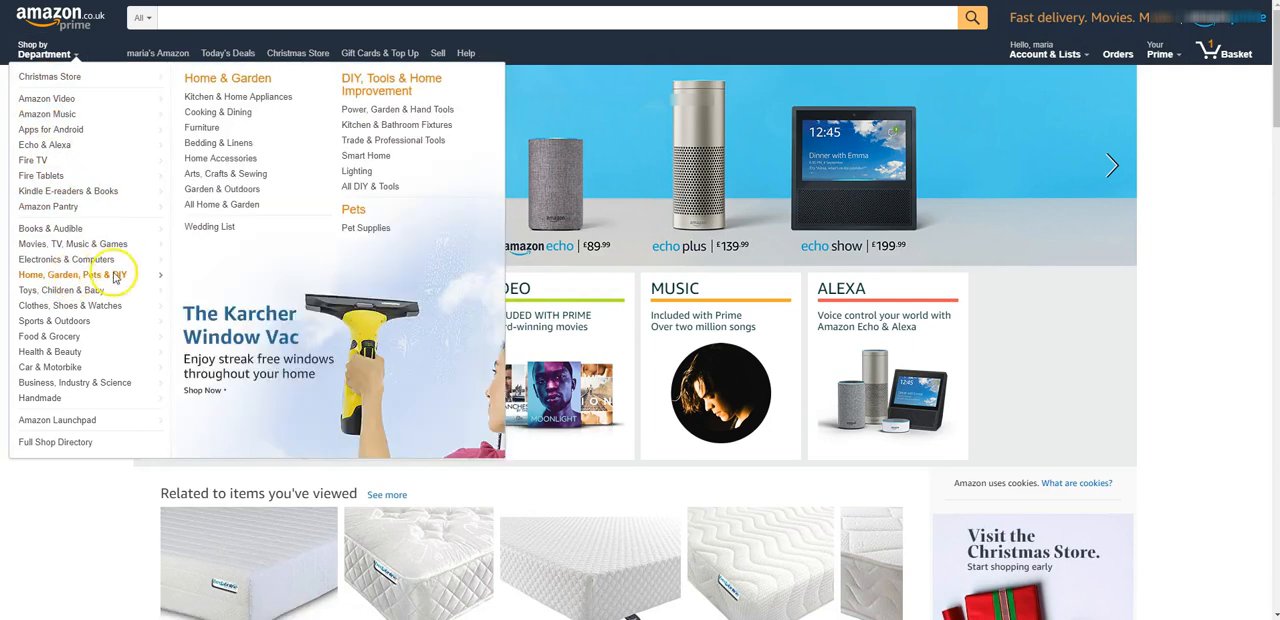
pyautogui.click(200, 128)
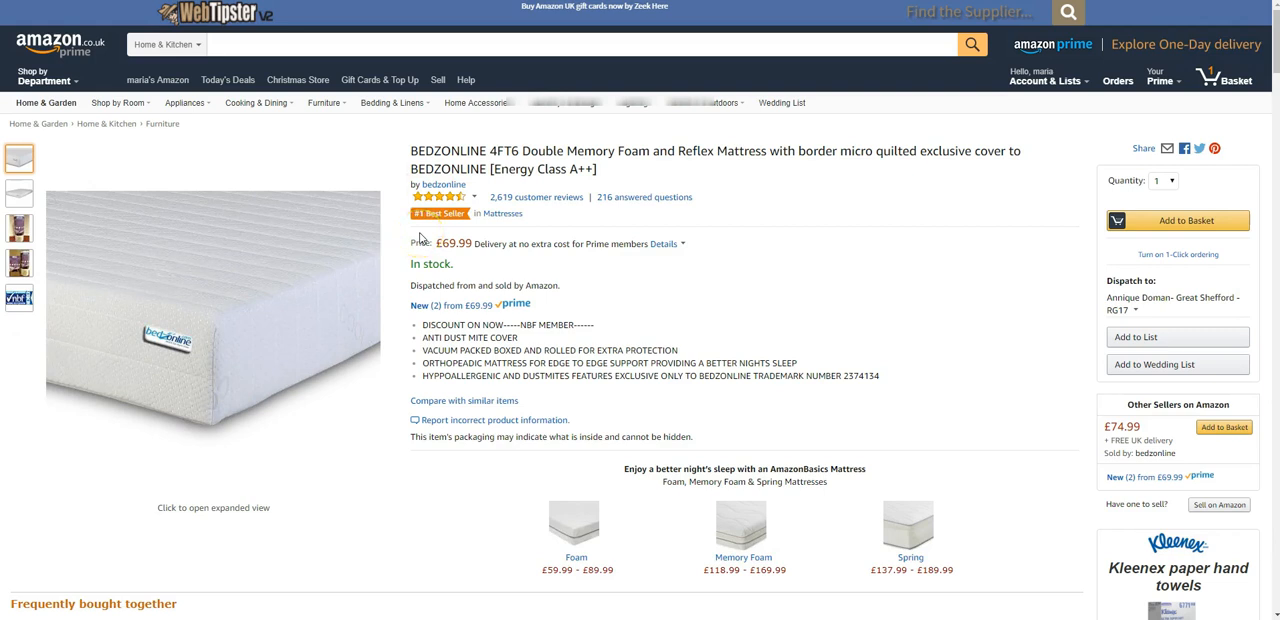
pyautogui.moveTo(588, 256)
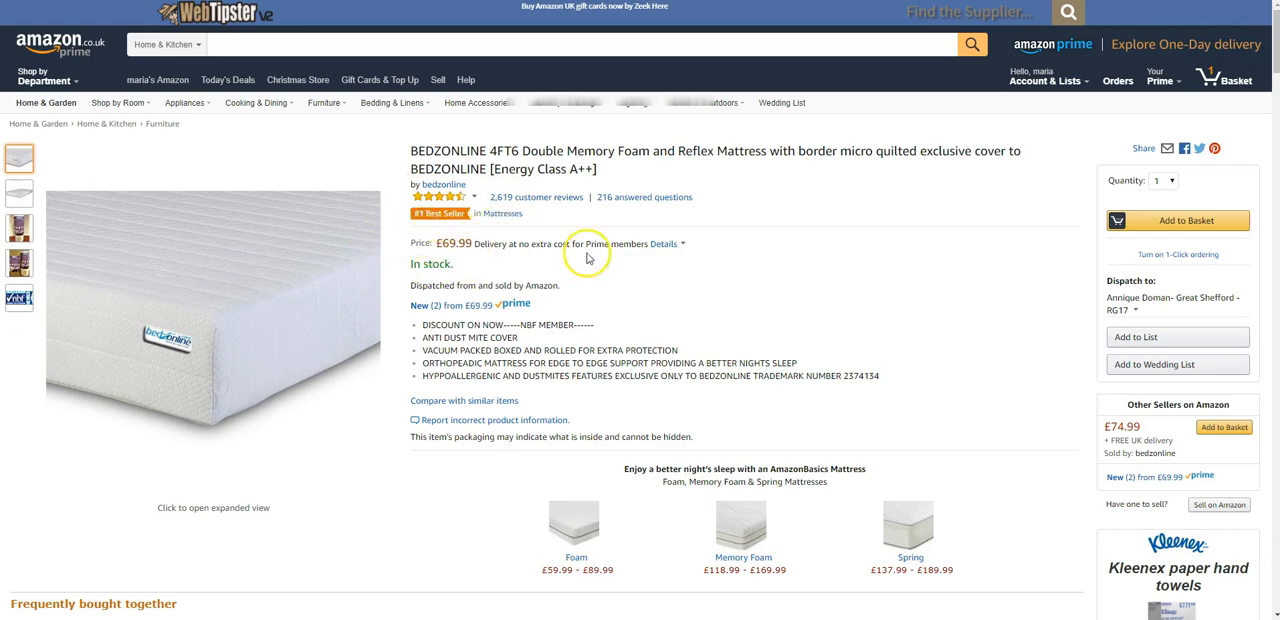
pyautogui.moveTo(240, 50)
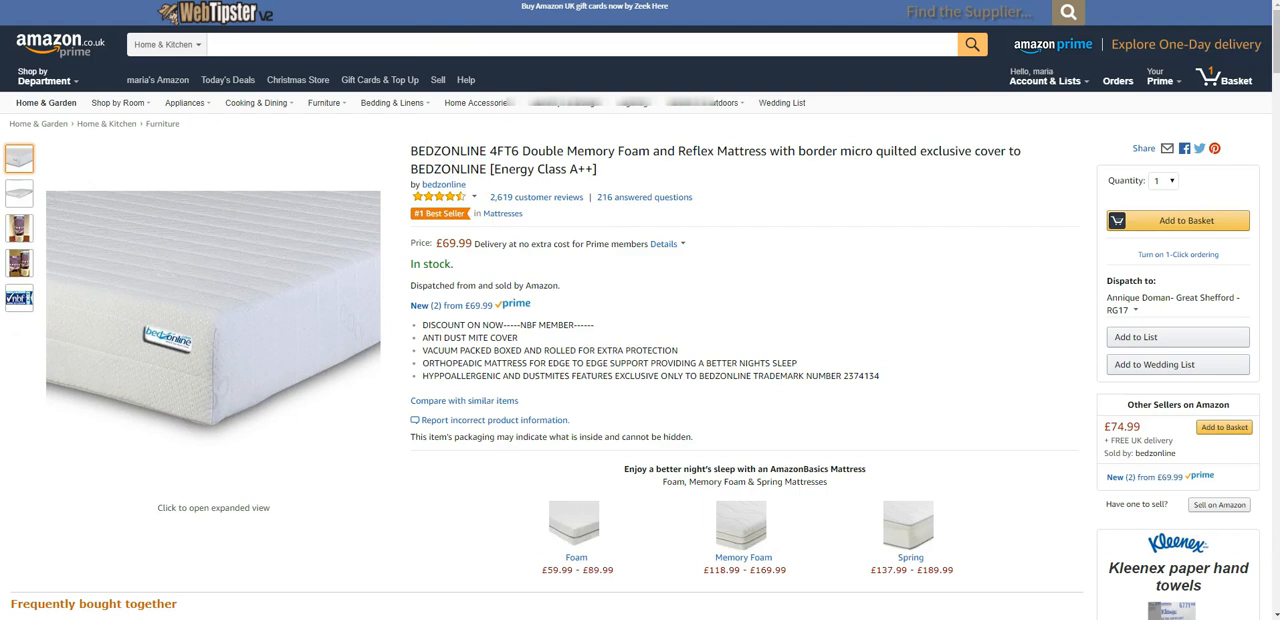
pyautogui.moveTo(738, 256)
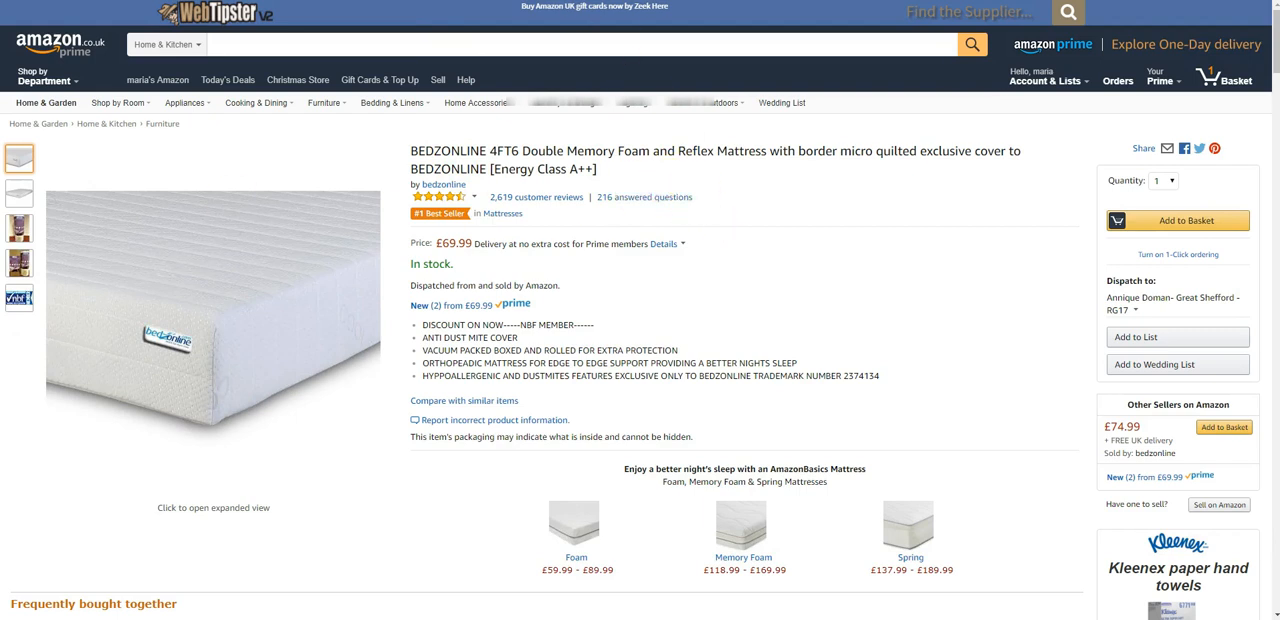
pyautogui.moveTo(916, 302)
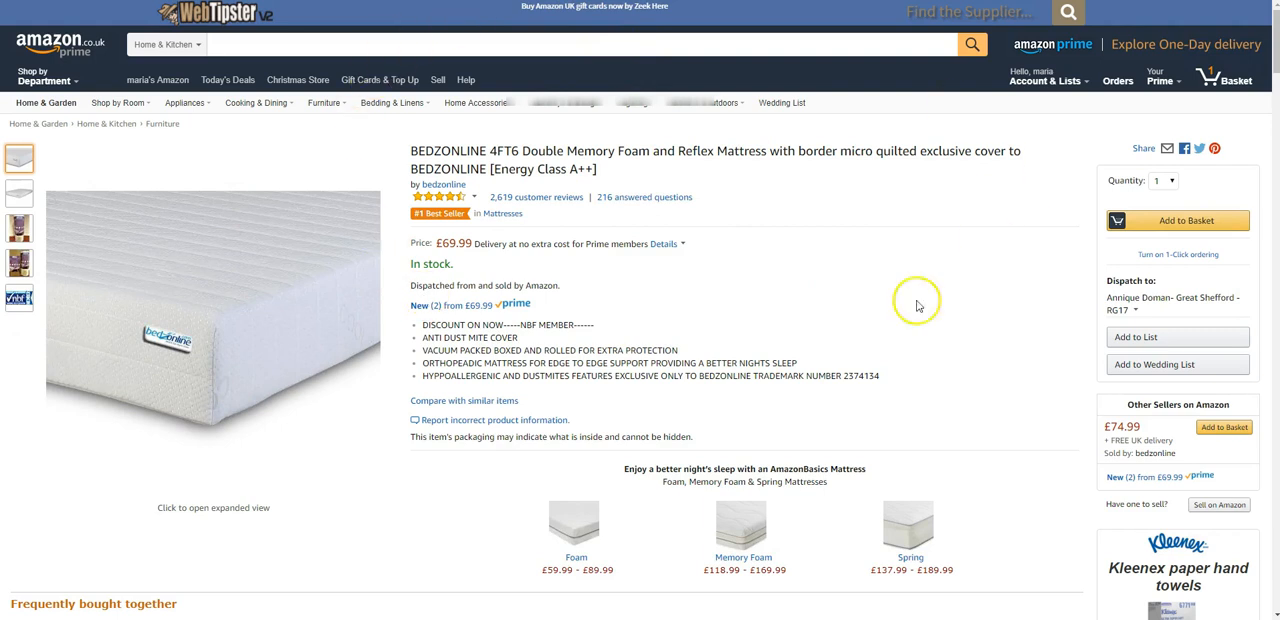
pyautogui.moveTo(1084, 424)
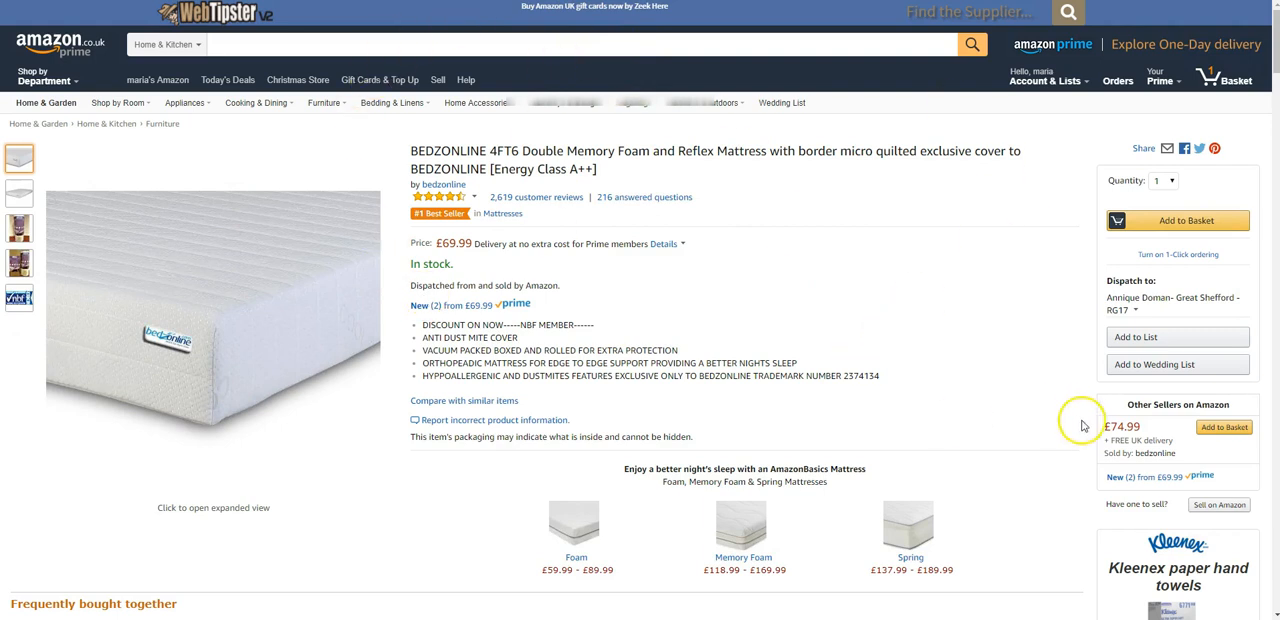
pyautogui.moveTo(1152, 452)
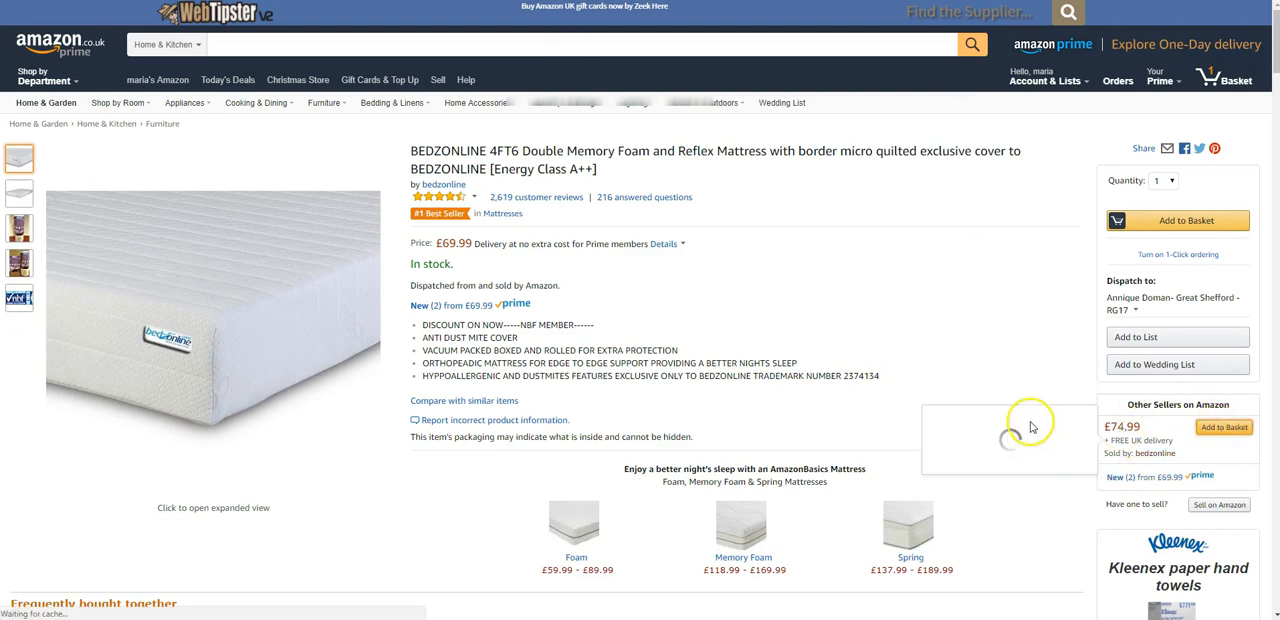
# Return to the mattress product page and scroll to Bedzonline's £74.99 offer
pyautogui.click(1178, 220)
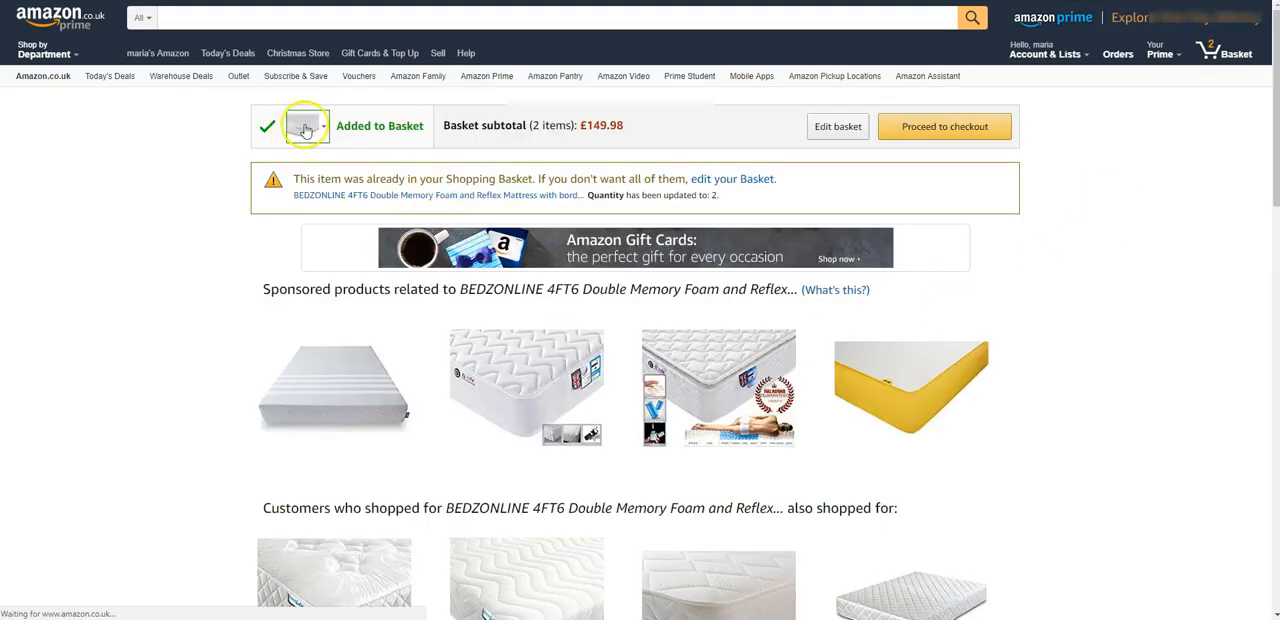
pyautogui.moveTo(304, 124)
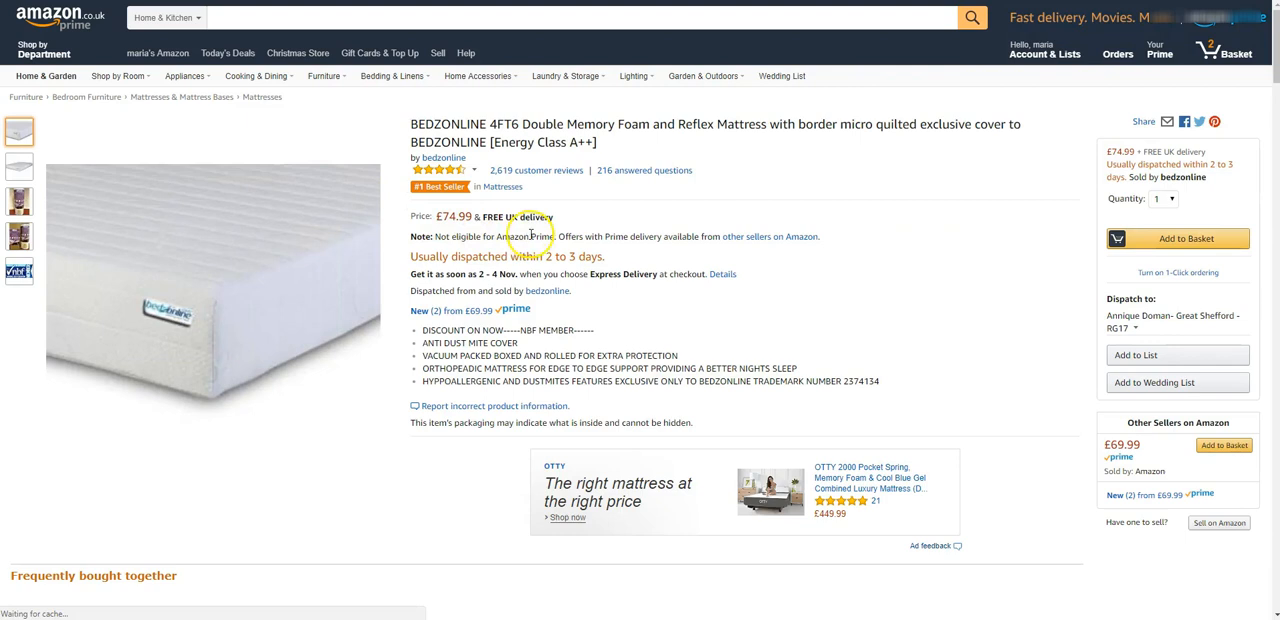
pyautogui.scroll(-3)
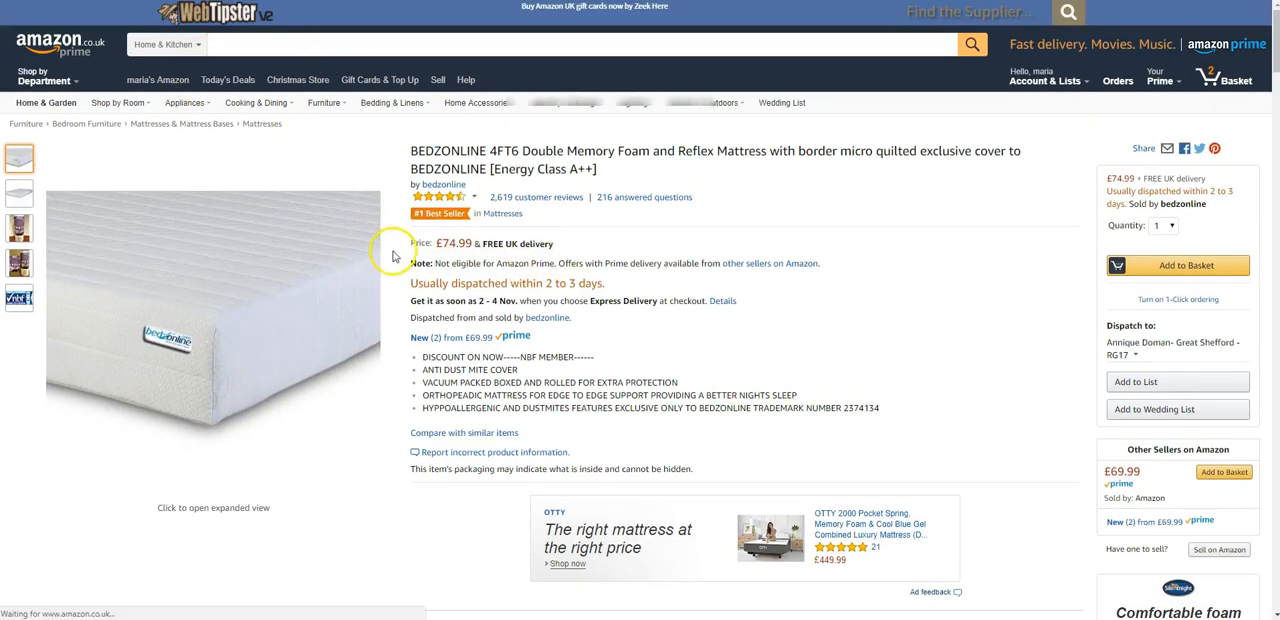
pyautogui.moveTo(590, 250)
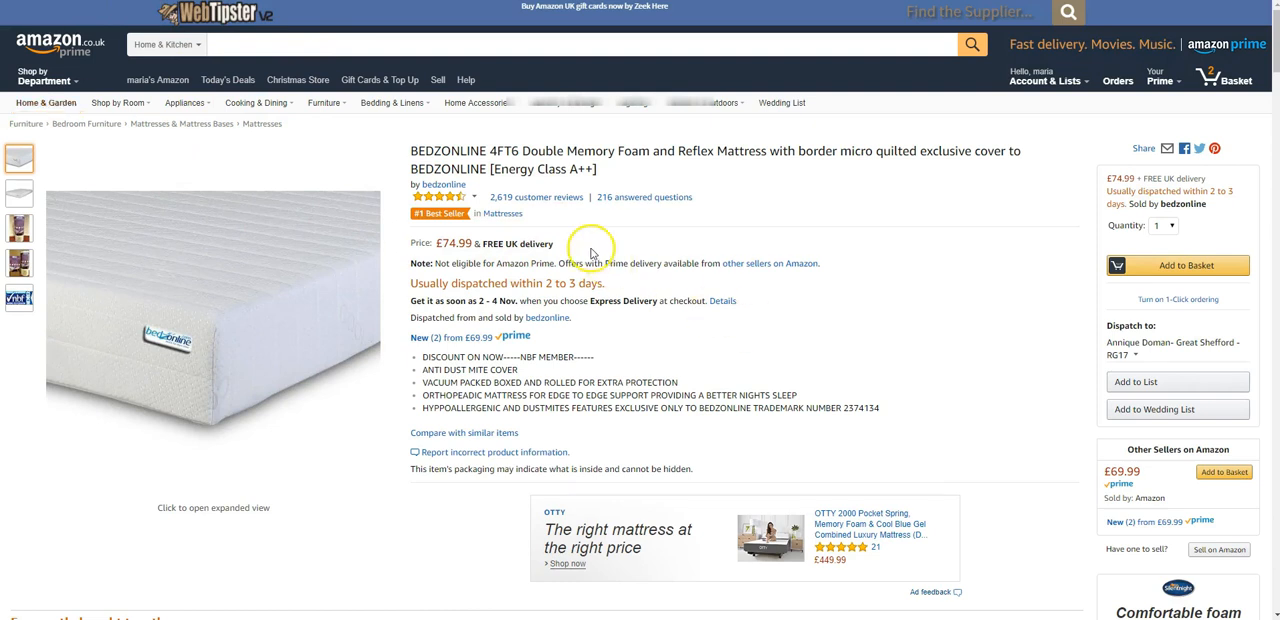
pyautogui.moveTo(456, 188)
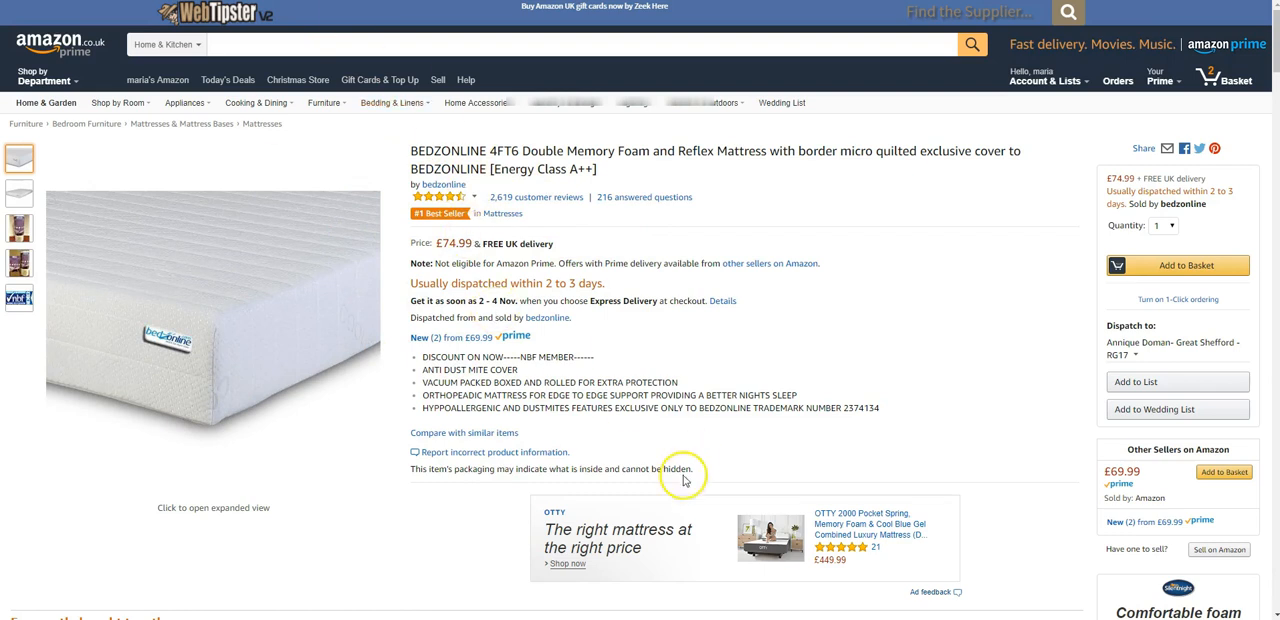
pyautogui.moveTo(678, 430)
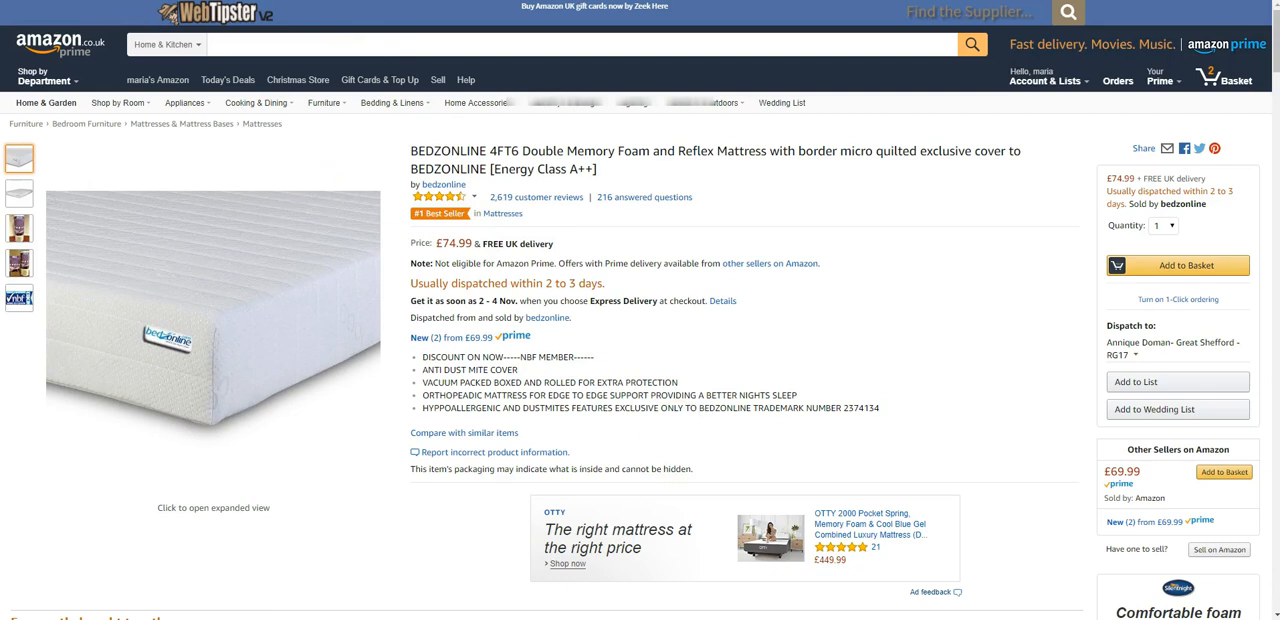
# Choose BuyBox as the Amazon fetch method in Price Fox
pyautogui.click(296, 236)
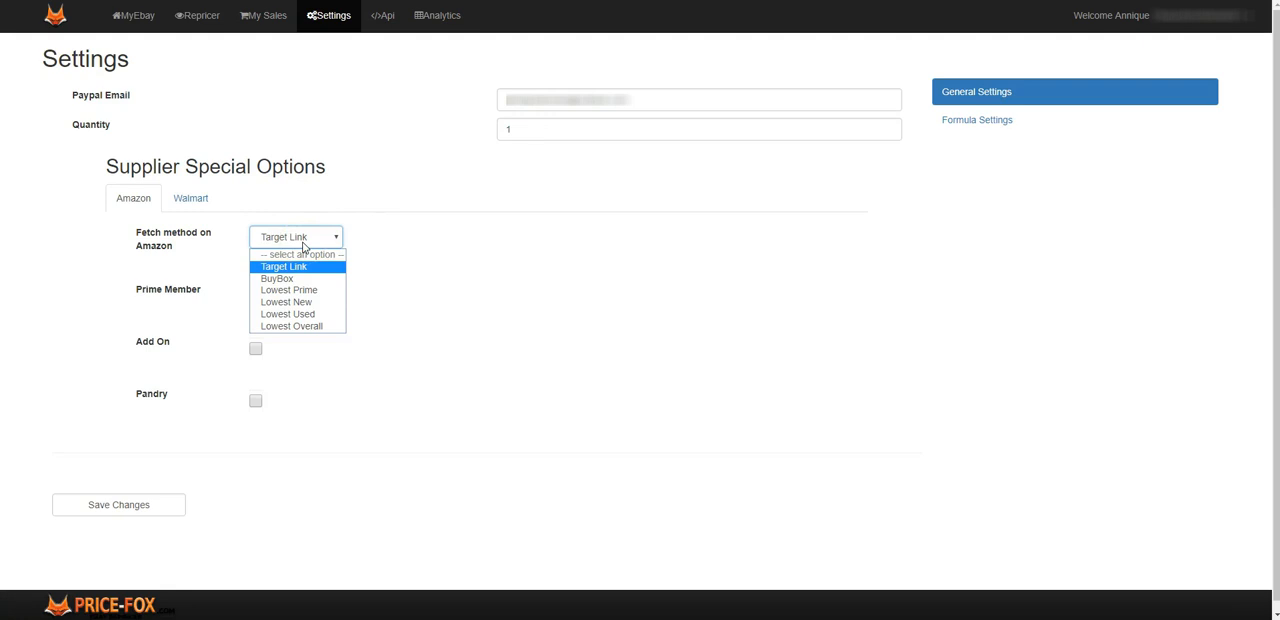
pyautogui.moveTo(280, 278)
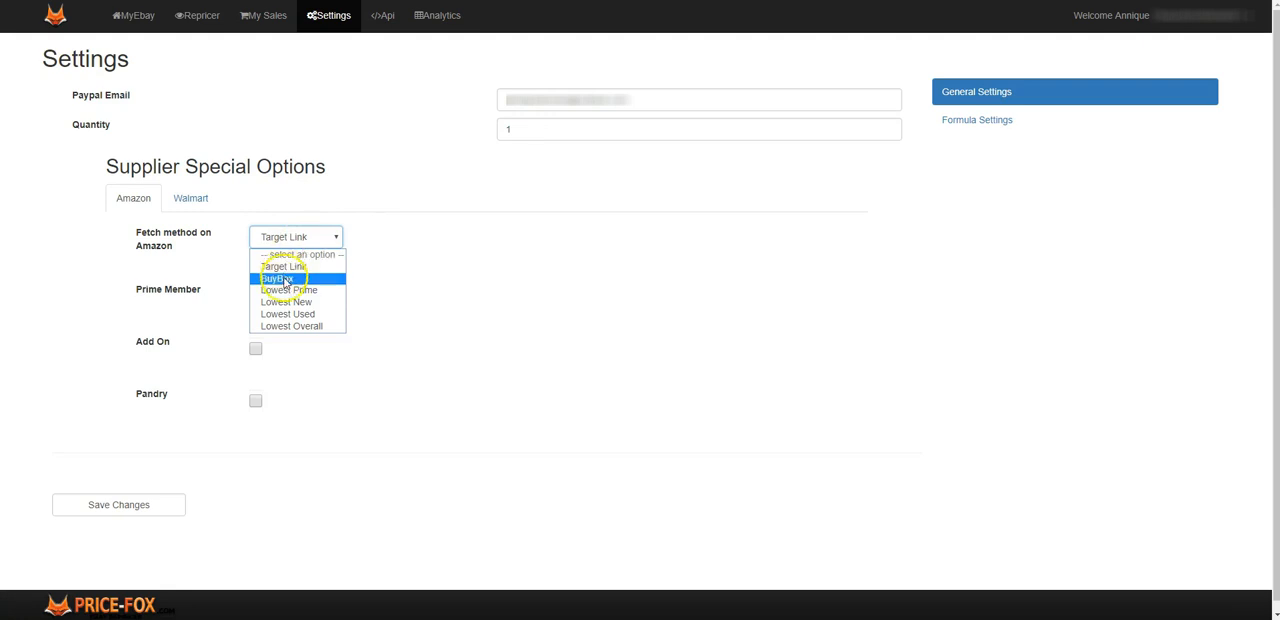
pyautogui.click(276, 278)
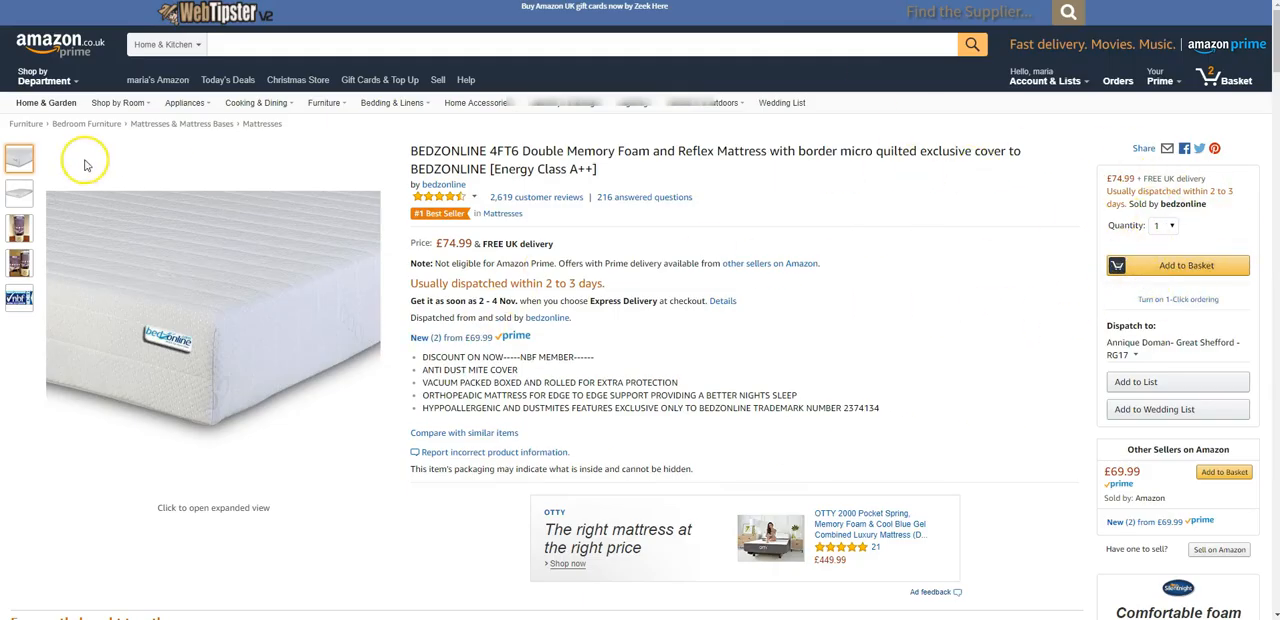
# Reach the mattress via the Furniture department to see Amazon's own £69.99 offer
pyautogui.click(42, 76)
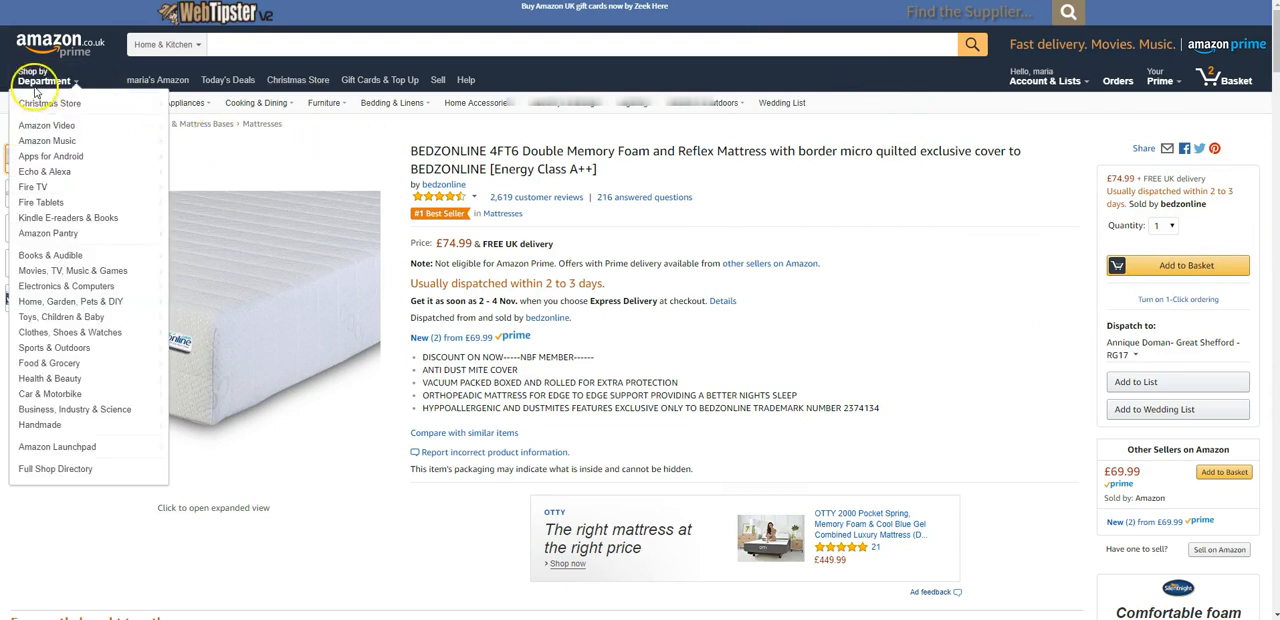
pyautogui.moveTo(70, 300)
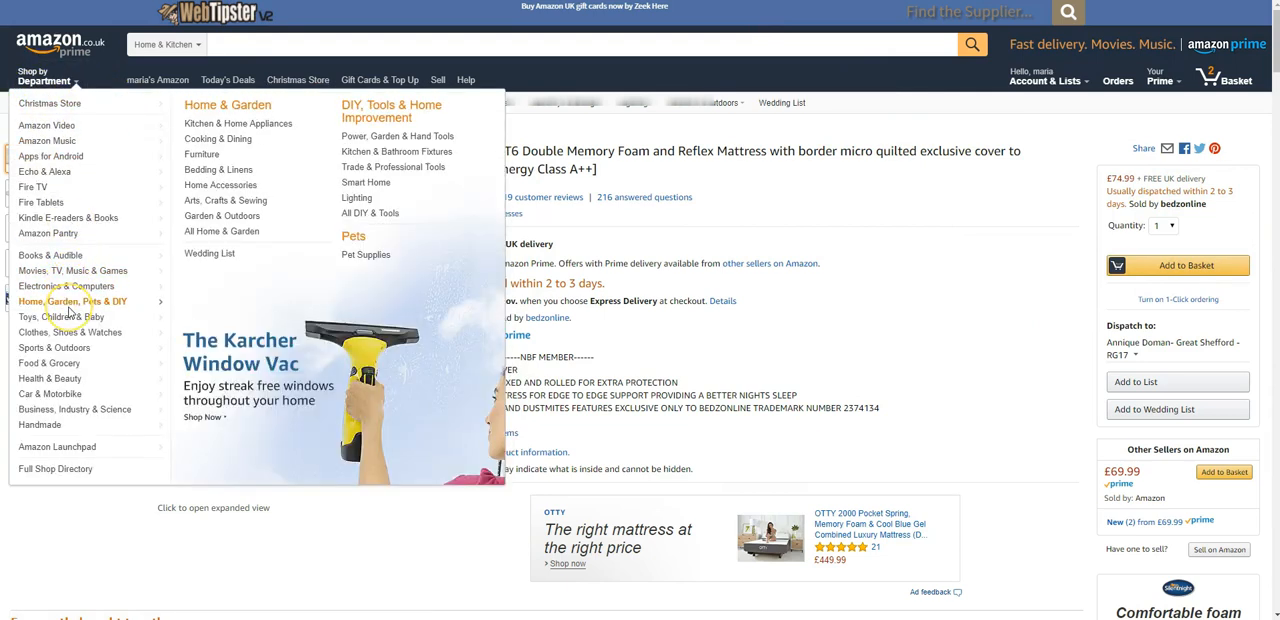
pyautogui.moveTo(490, 258)
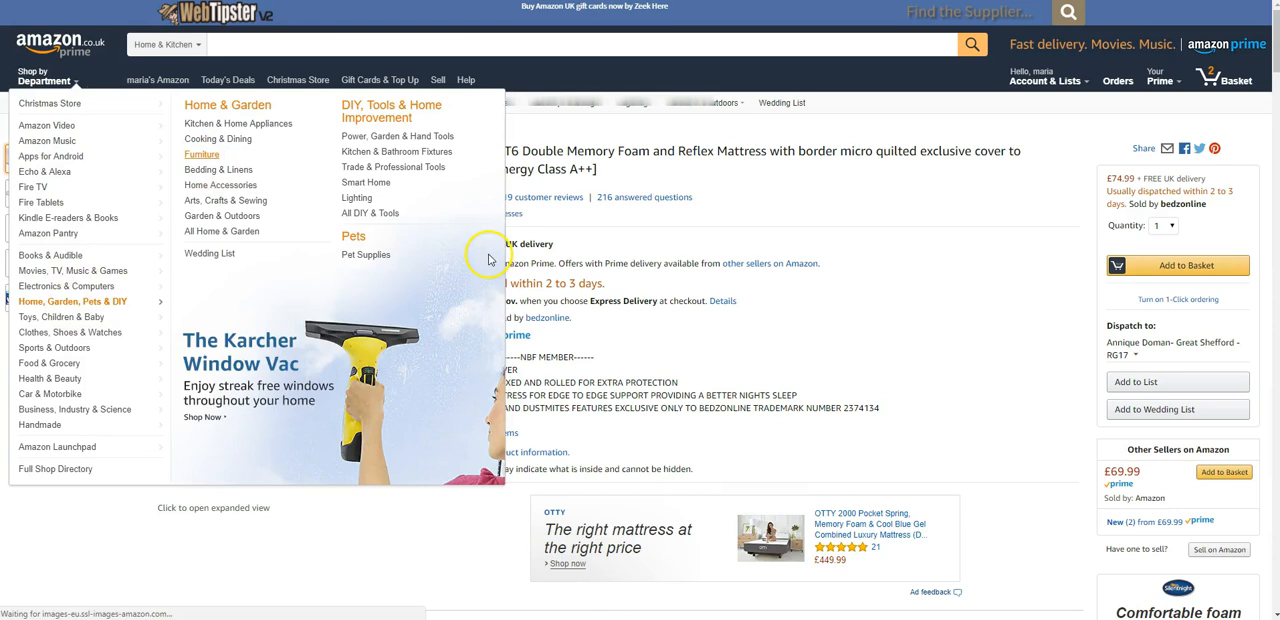
pyautogui.click(200, 154)
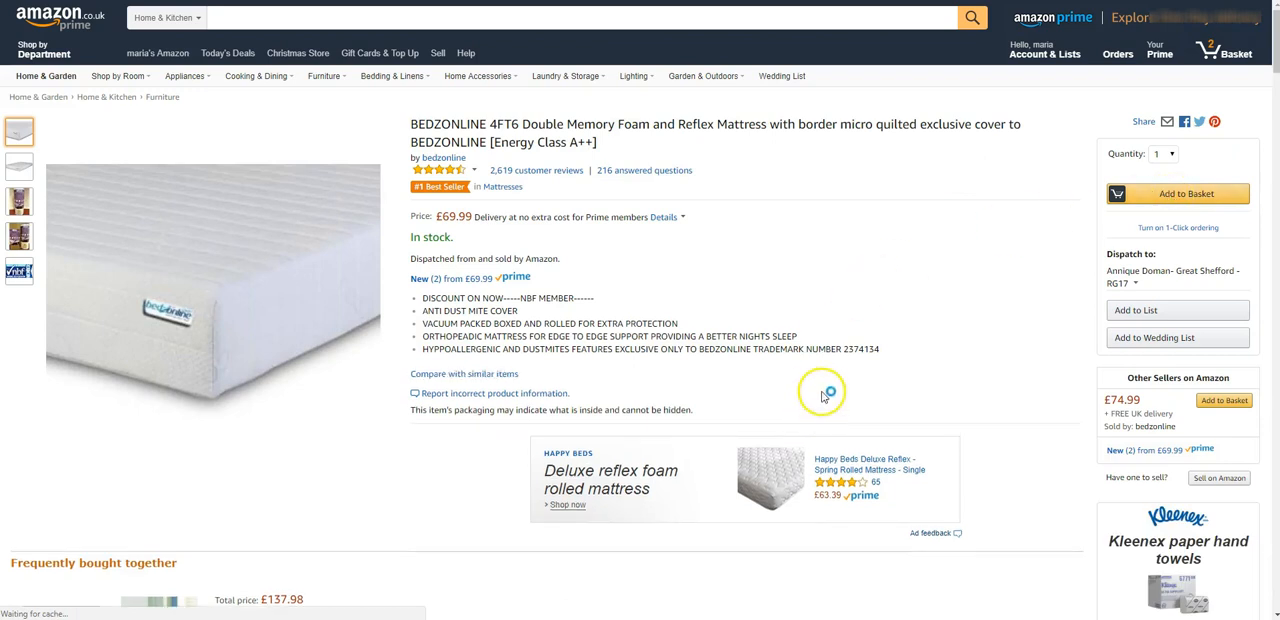
pyautogui.moveTo(1208, 400)
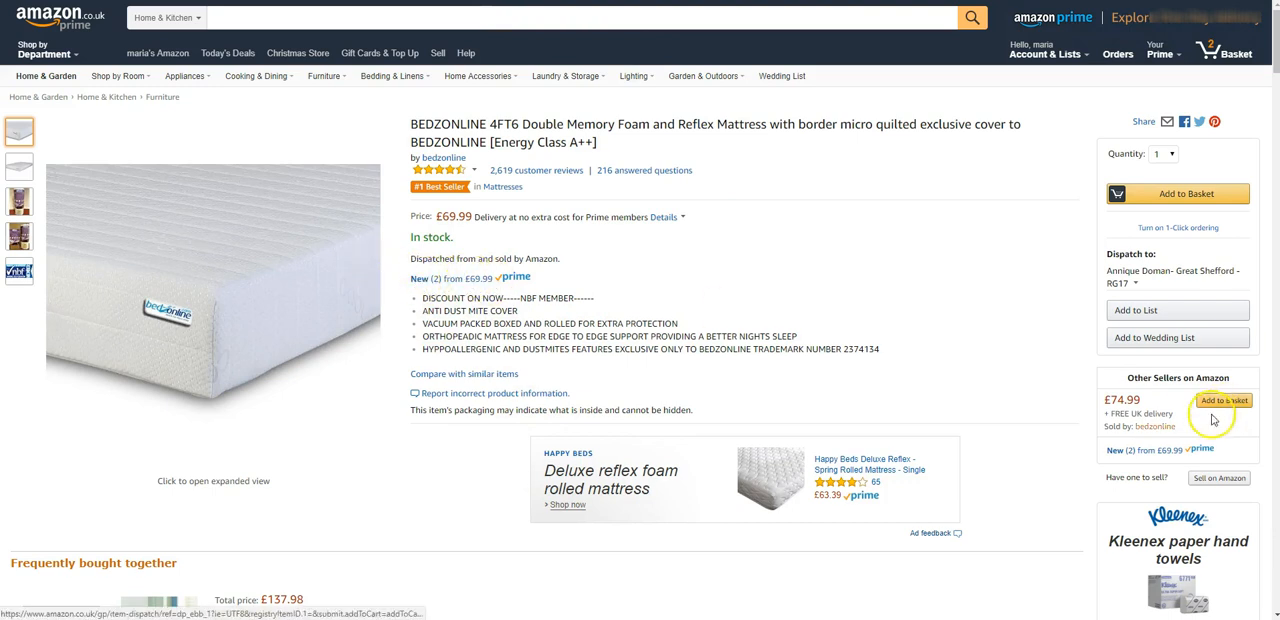
pyautogui.moveTo(1156, 426)
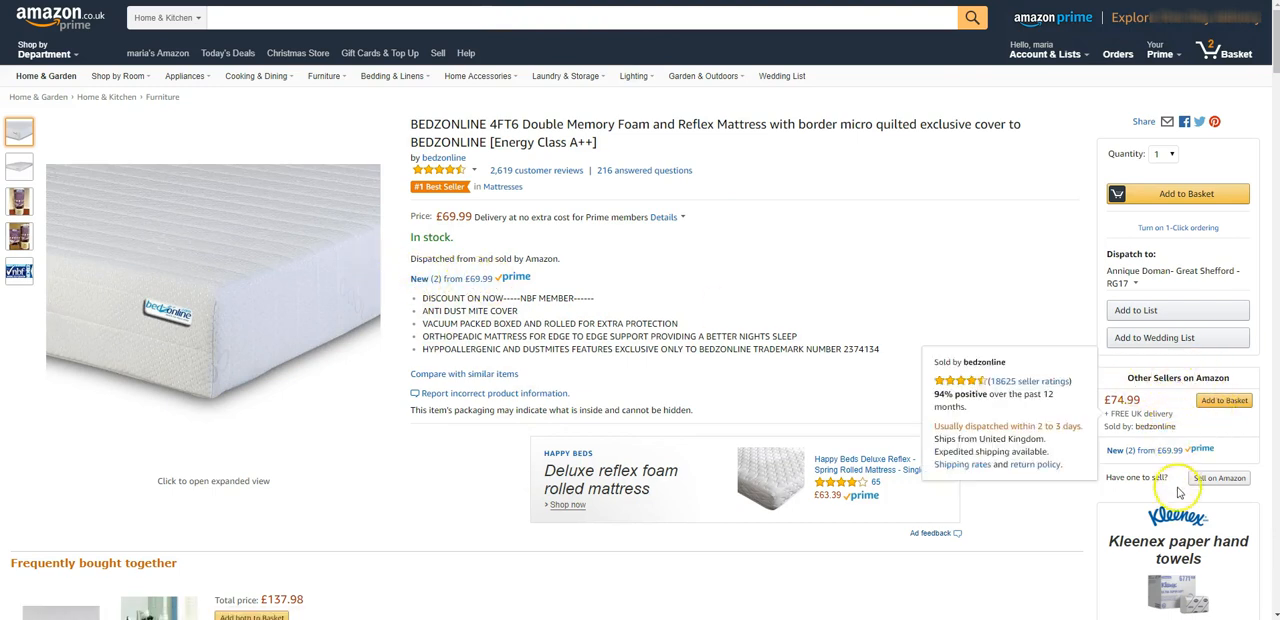
pyautogui.moveTo(476, 292)
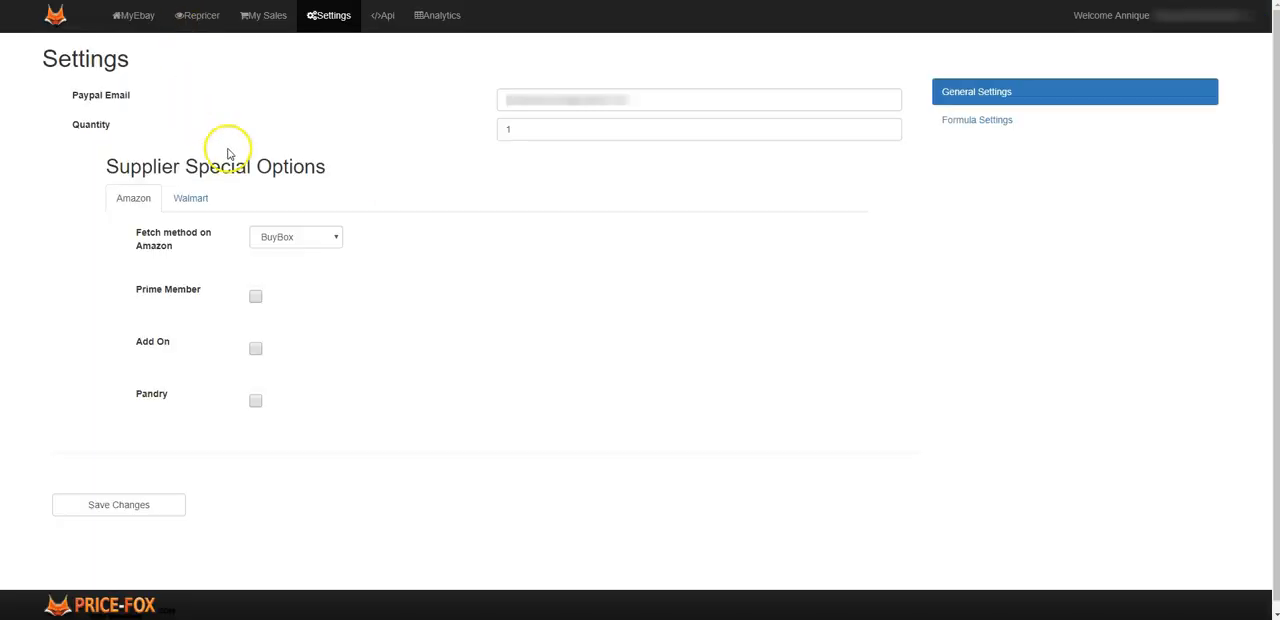
# Bring up all offers for the mattress, showing the single £69.99 new Prime offer
pyautogui.click(296, 236)
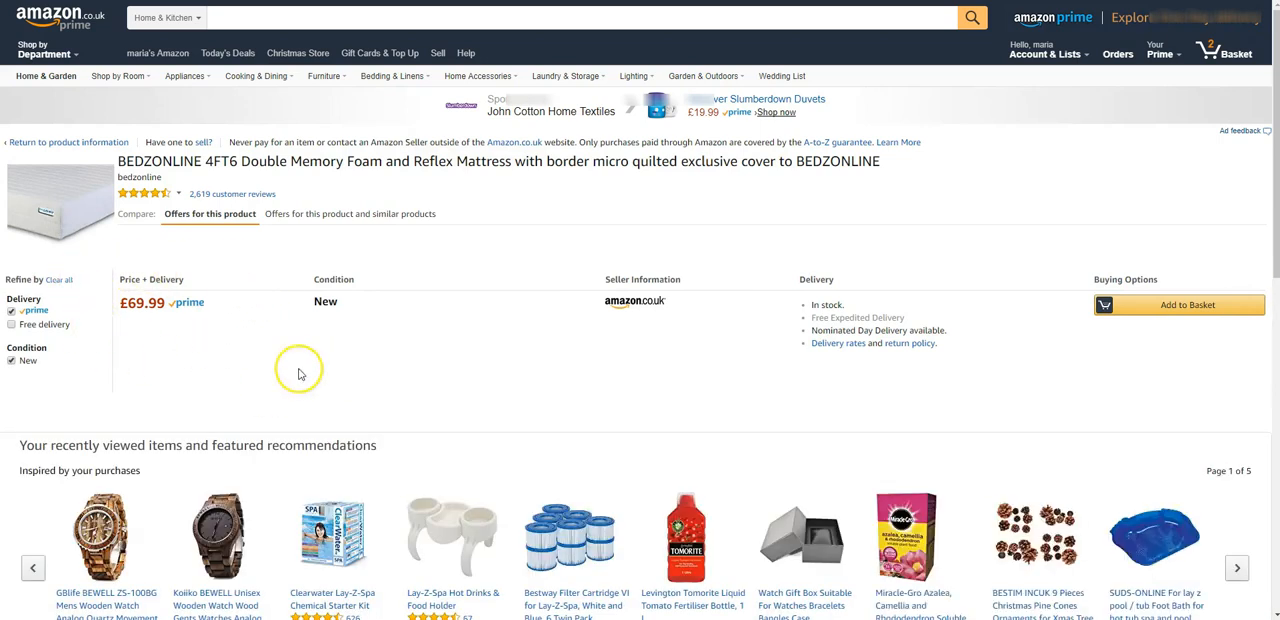
pyautogui.moveTo(790, 322)
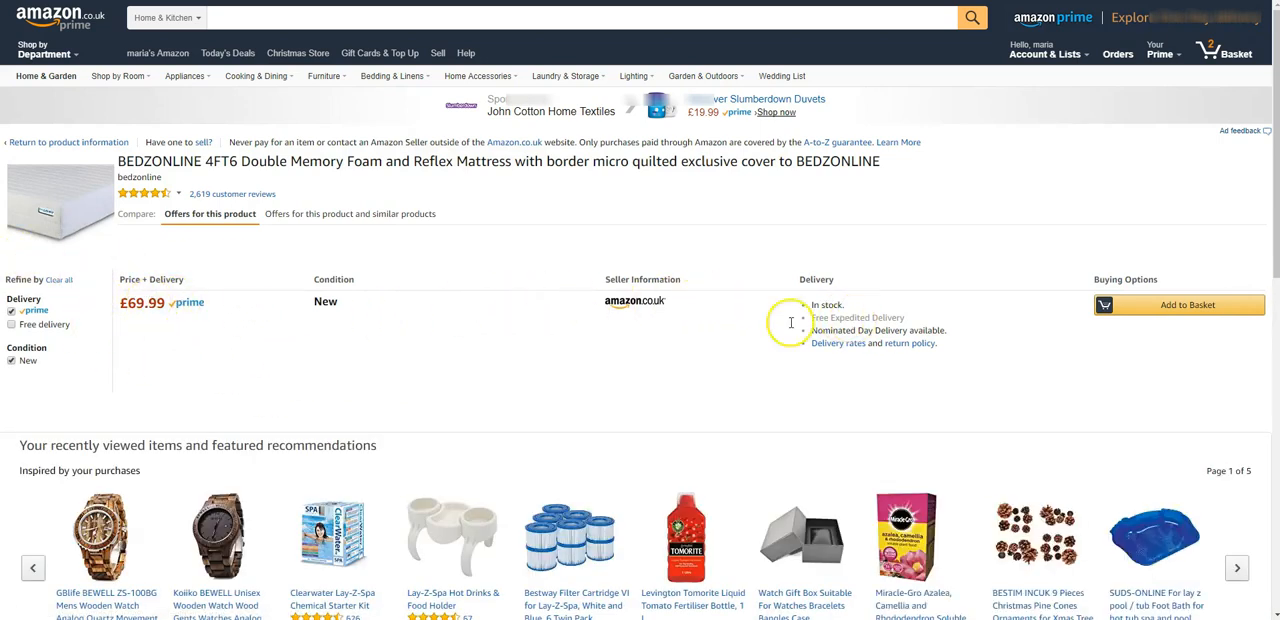
pyautogui.moveTo(316, 304)
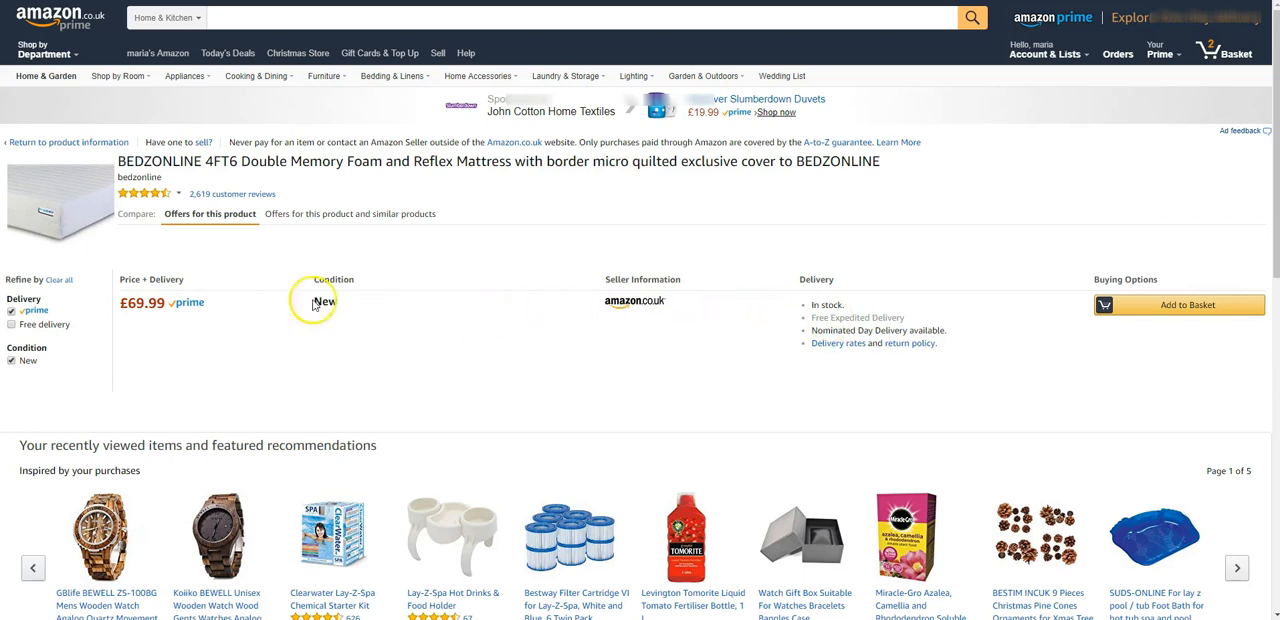
pyautogui.moveTo(48, 320)
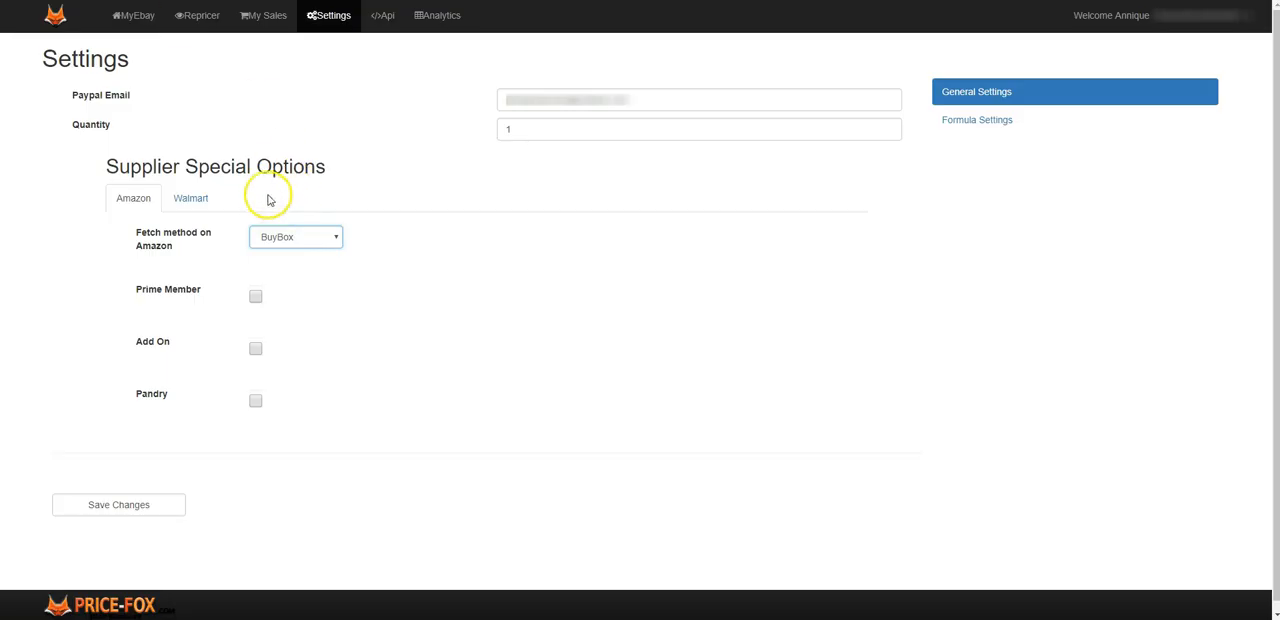
# Switch the Amazon fetch method to Lowest New, then to Lowest Overall
pyautogui.click(296, 236)
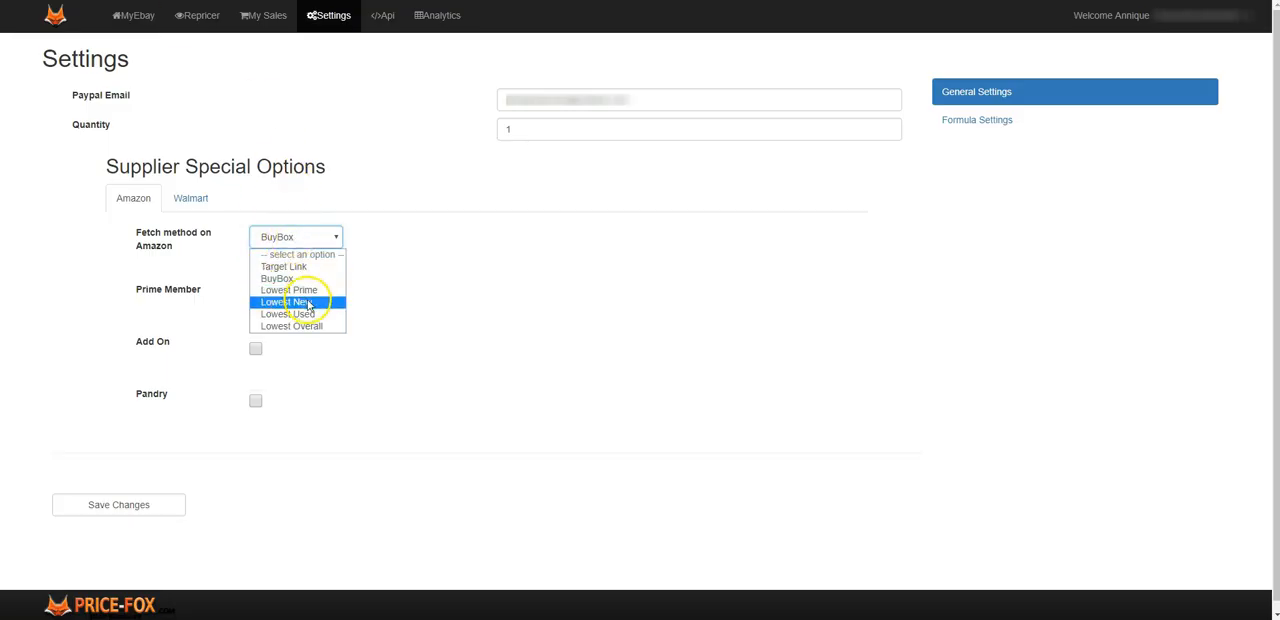
pyautogui.click(288, 302)
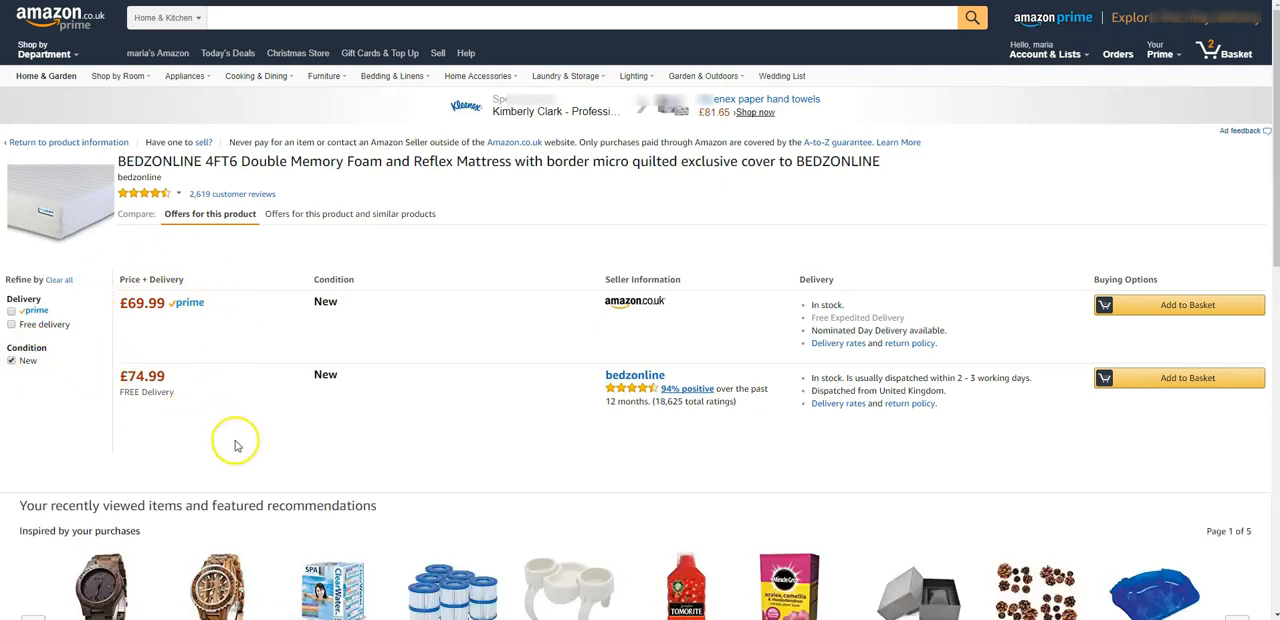
pyautogui.moveTo(304, 504)
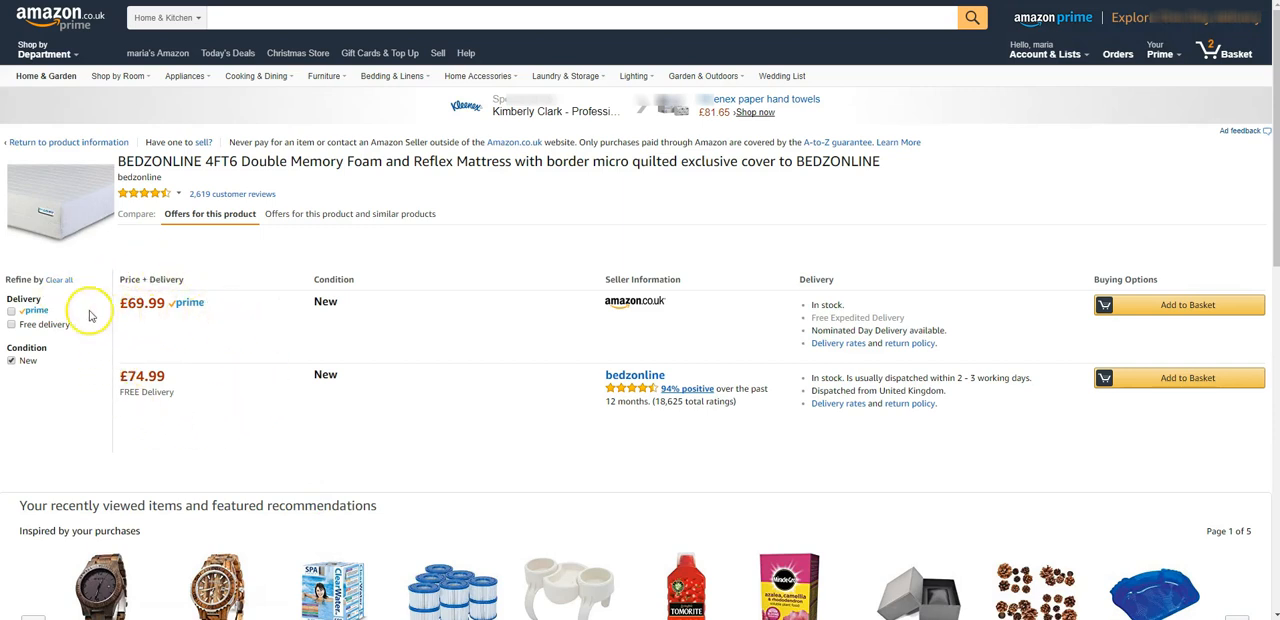
pyautogui.moveTo(118, 304)
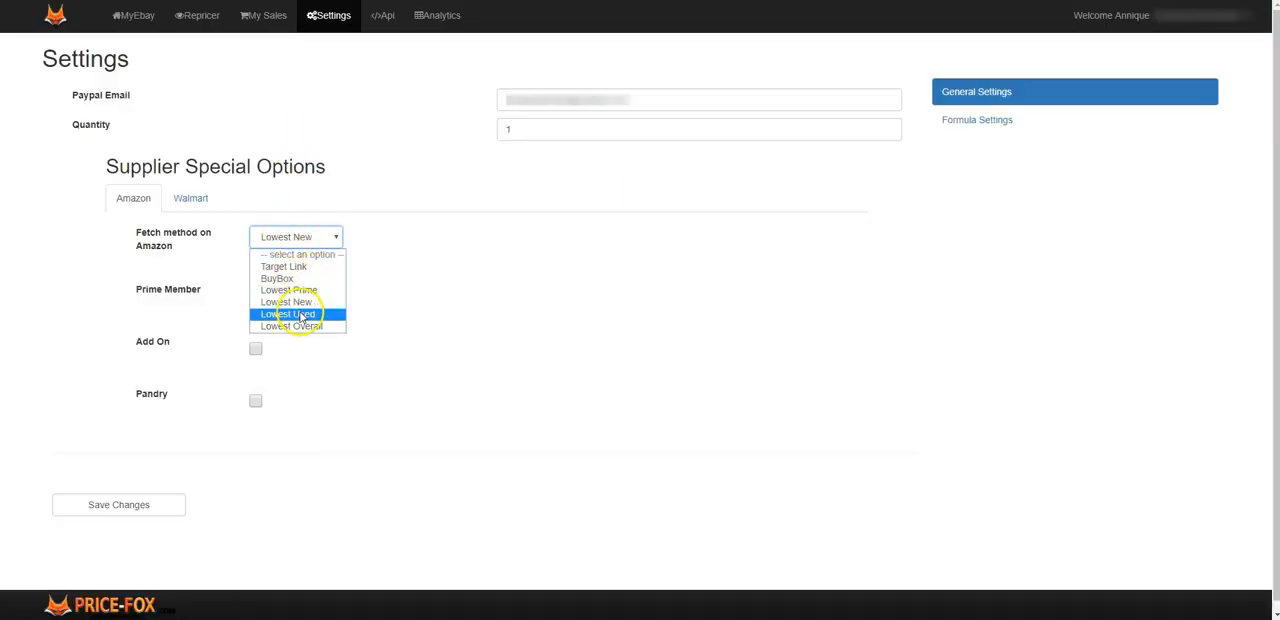
pyautogui.click(292, 326)
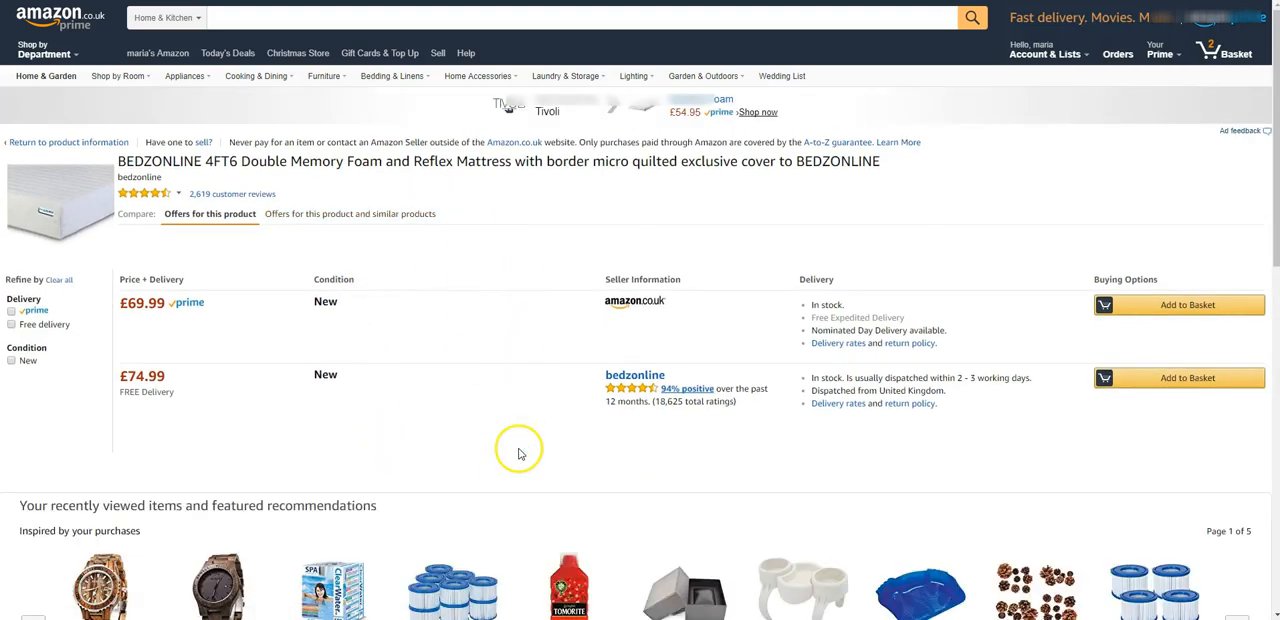
pyautogui.moveTo(72, 188)
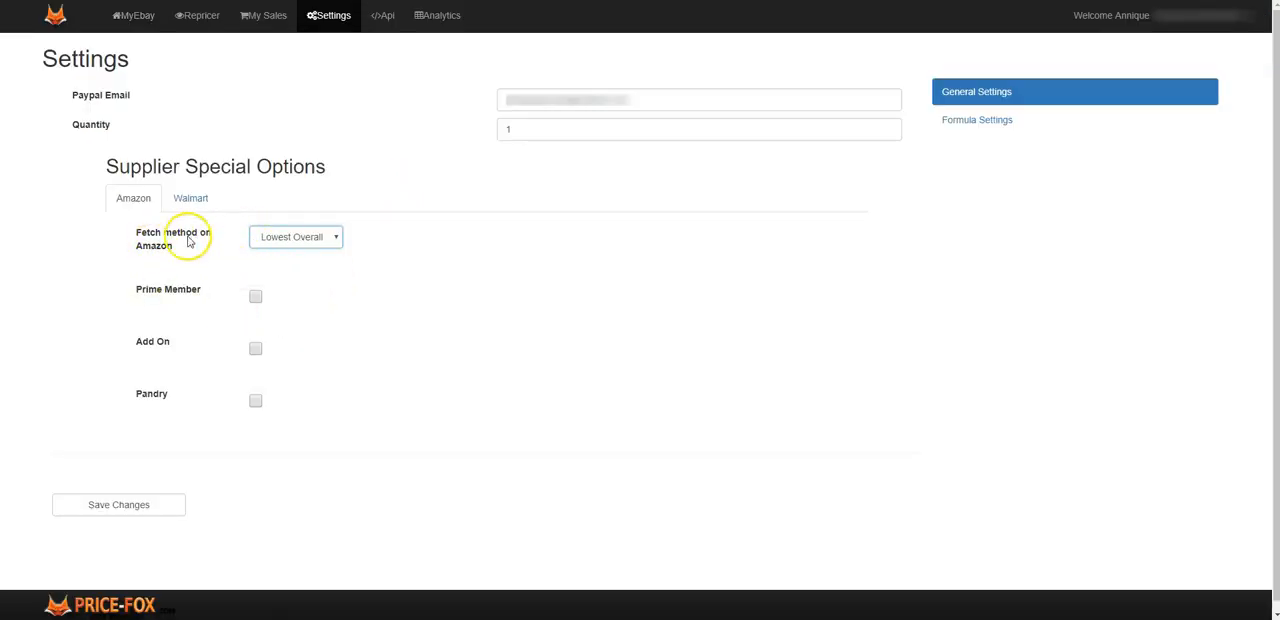
pyautogui.moveTo(248, 316)
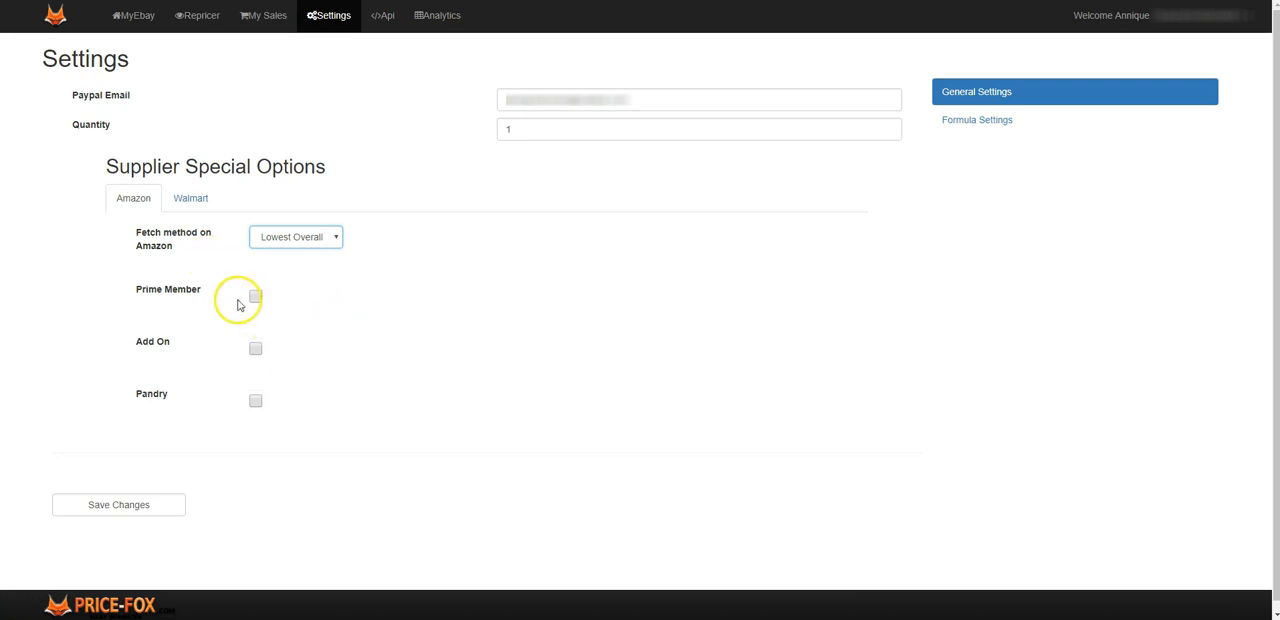
# Tick Prime Member under the Amazon supplier special options
pyautogui.click(256, 296)
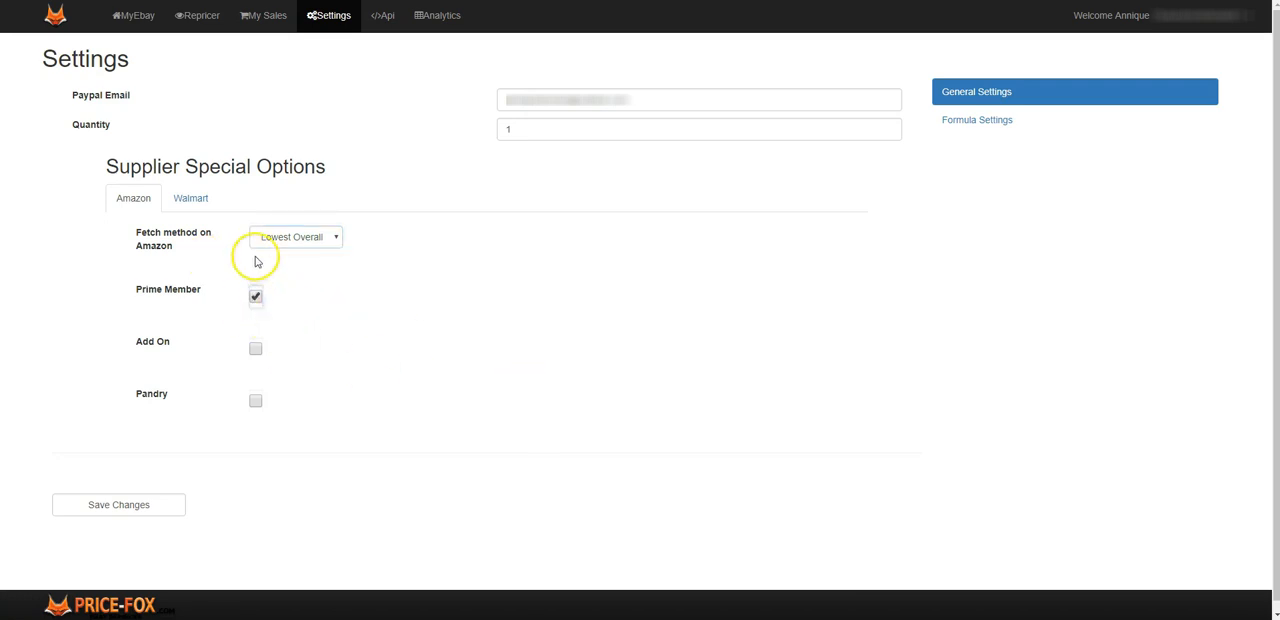
pyautogui.moveTo(140, 300)
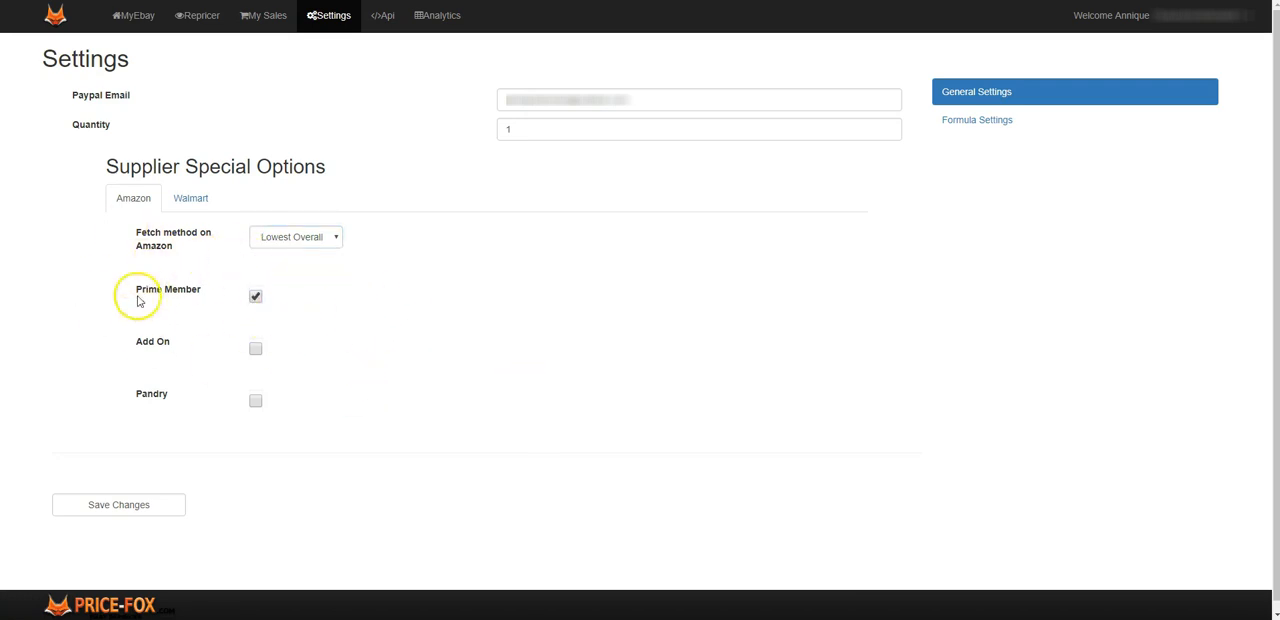
pyautogui.moveTo(182, 300)
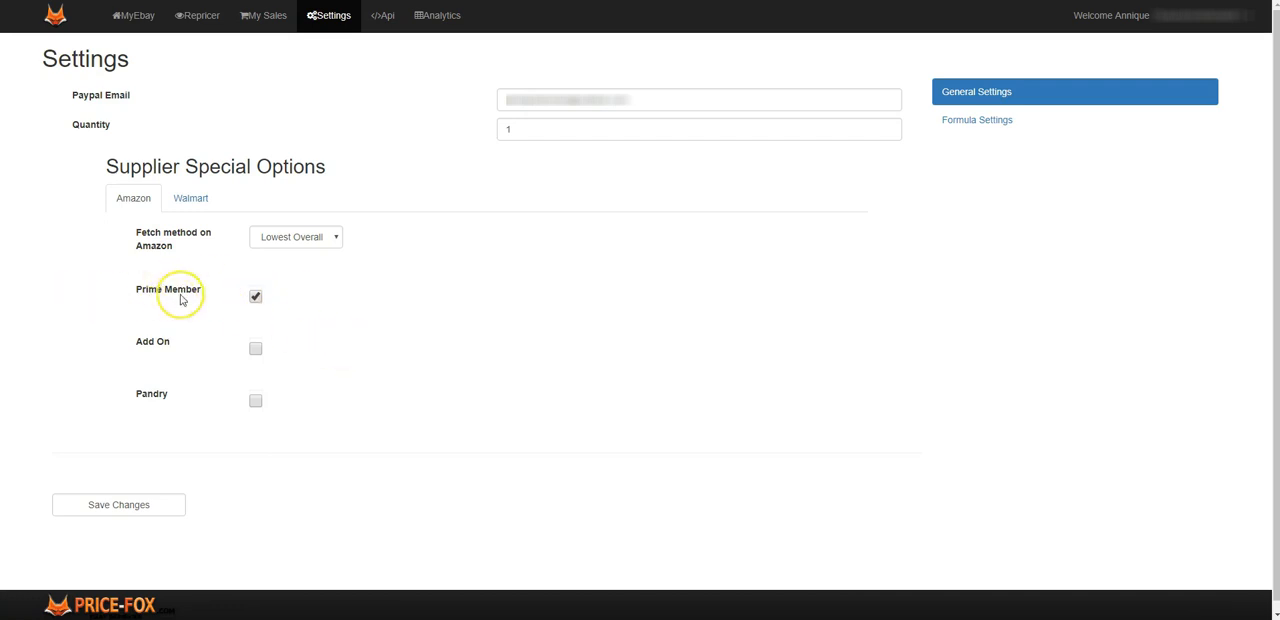
pyautogui.moveTo(240, 318)
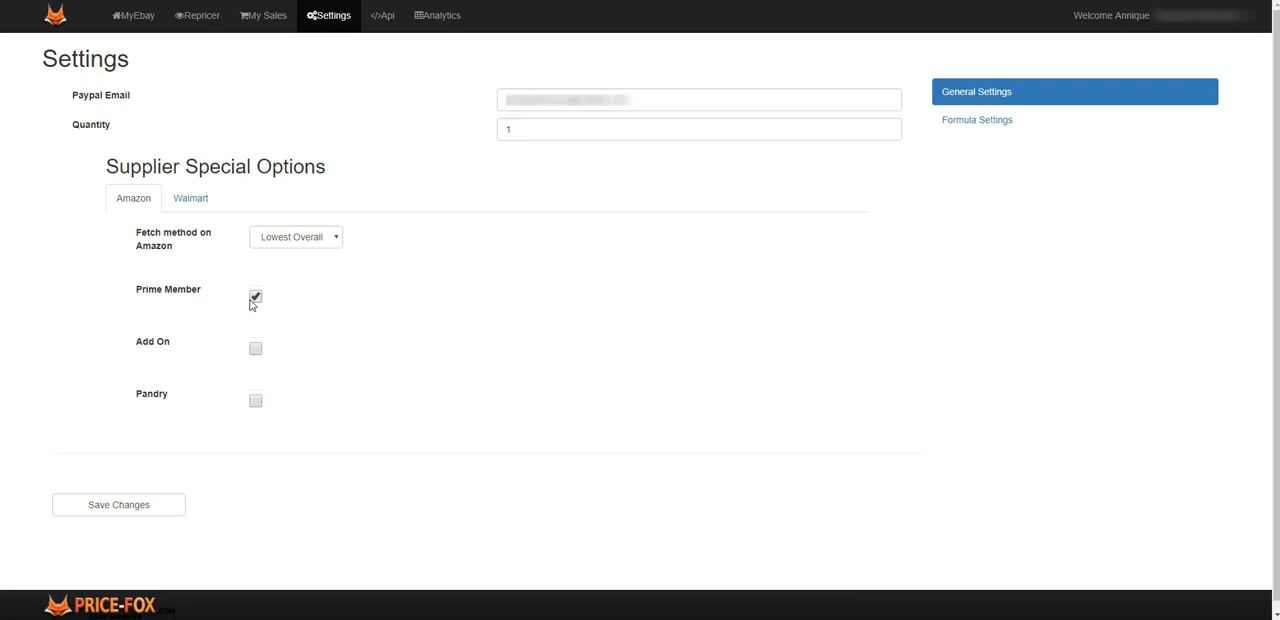
pyautogui.click(256, 296)
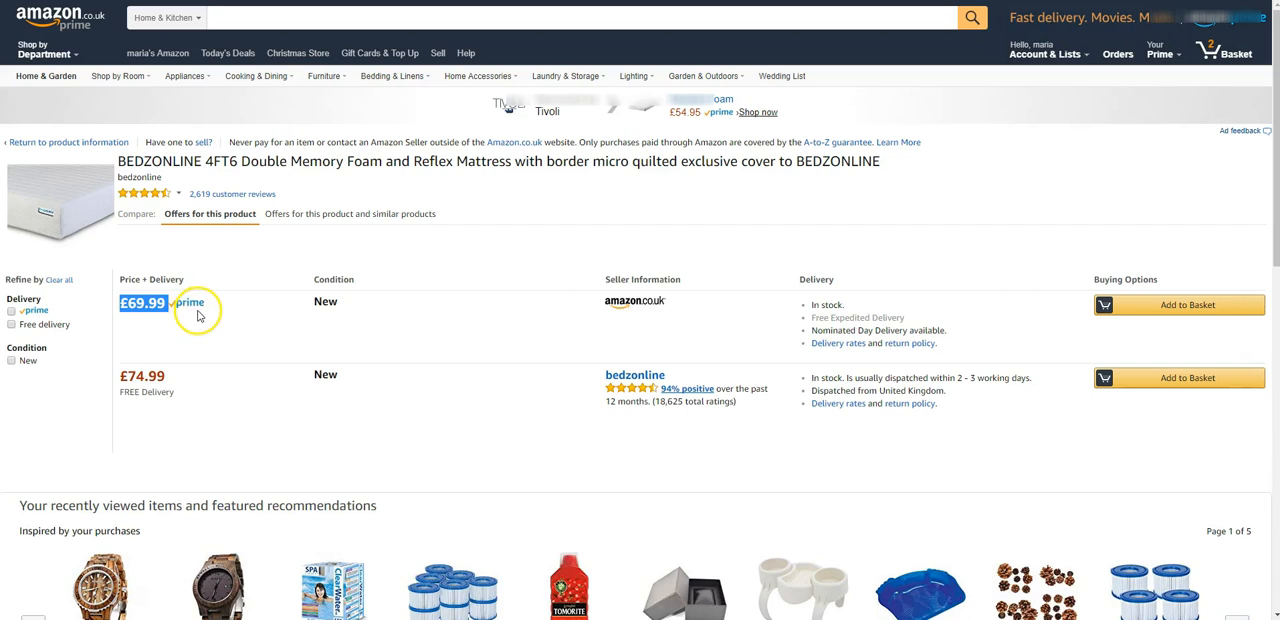
pyautogui.moveTo(176, 316)
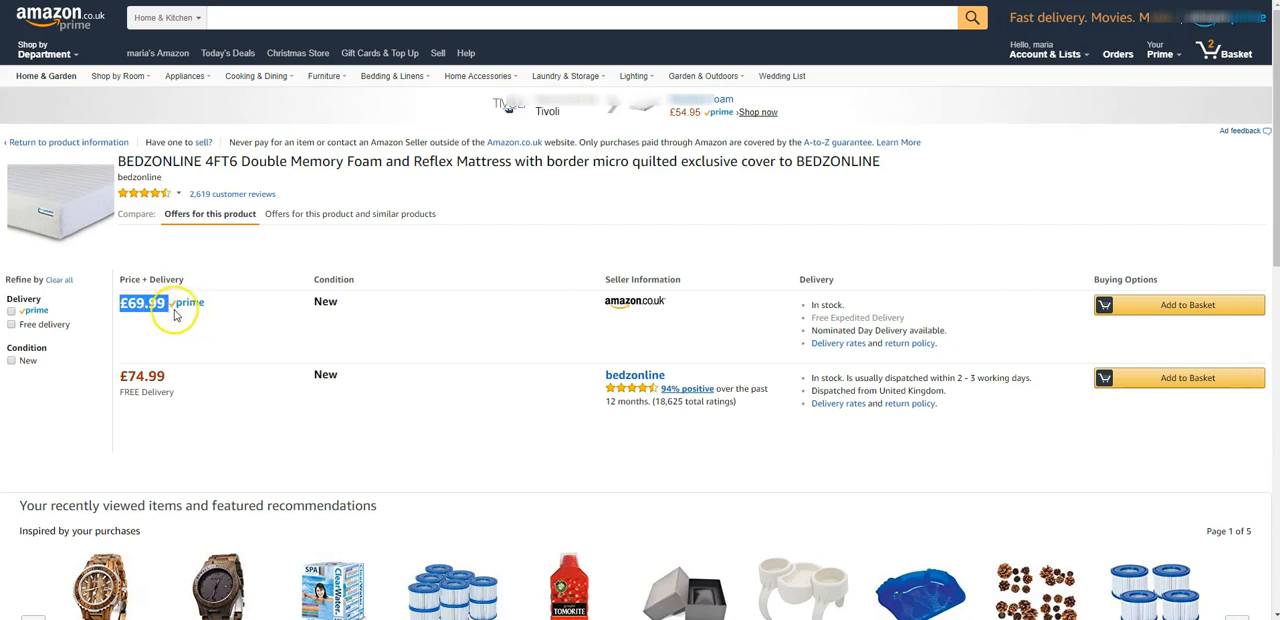
pyautogui.moveTo(210, 308)
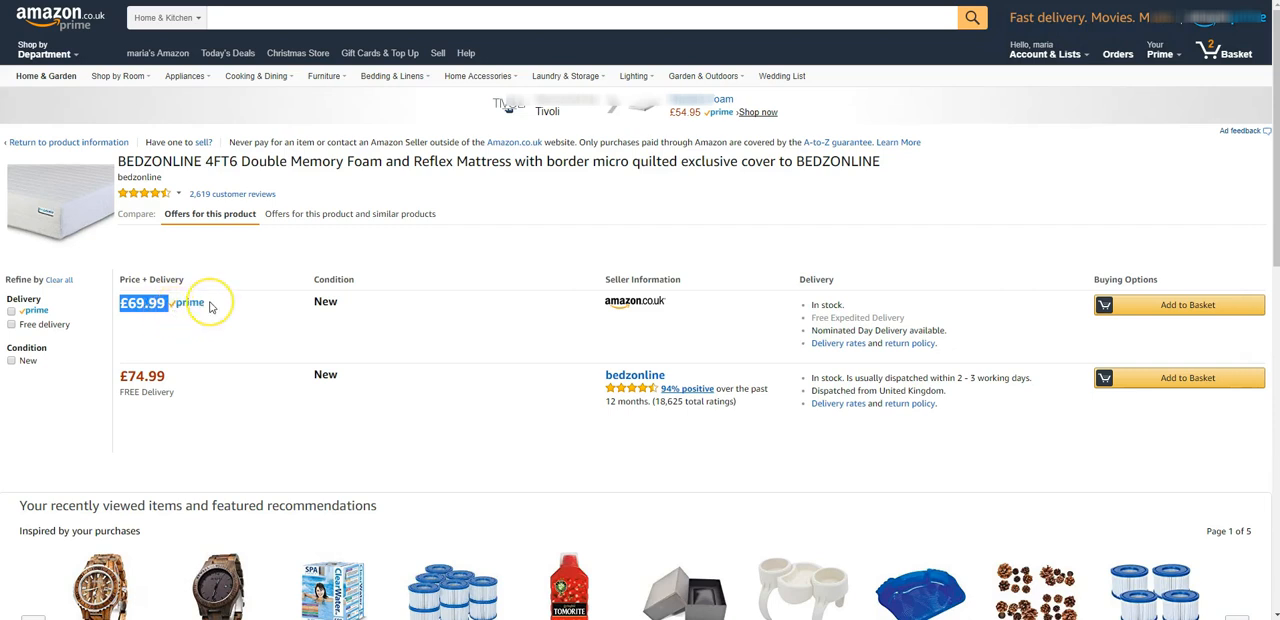
pyautogui.moveTo(194, 288)
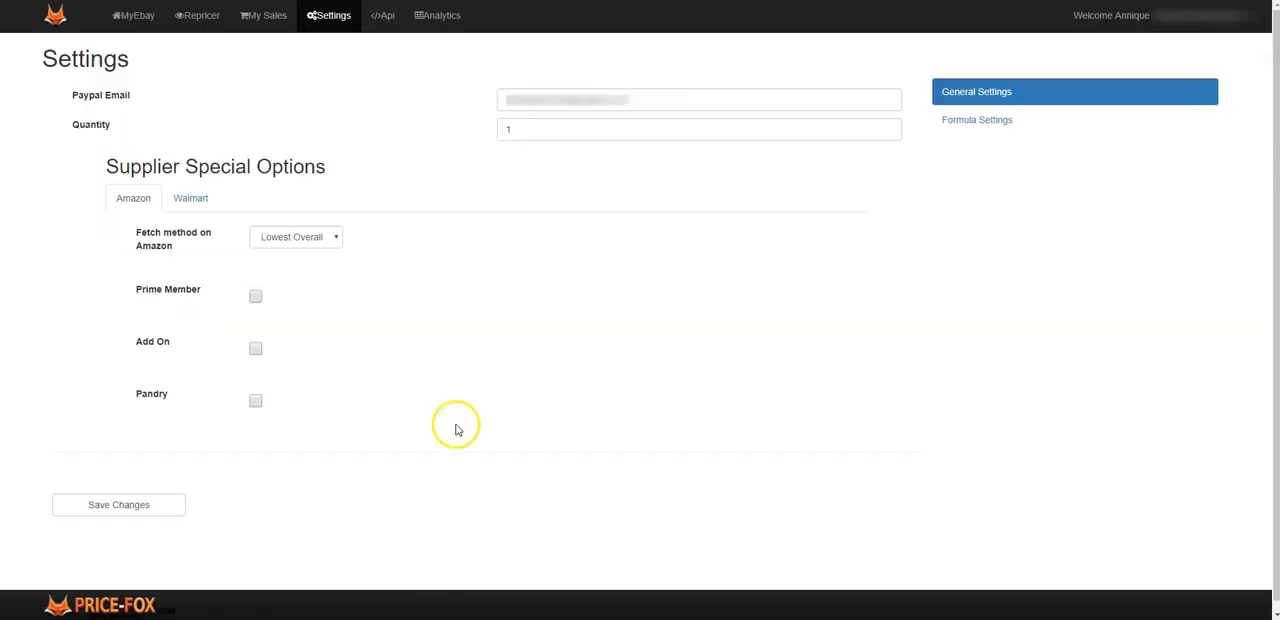
pyautogui.moveTo(268, 300)
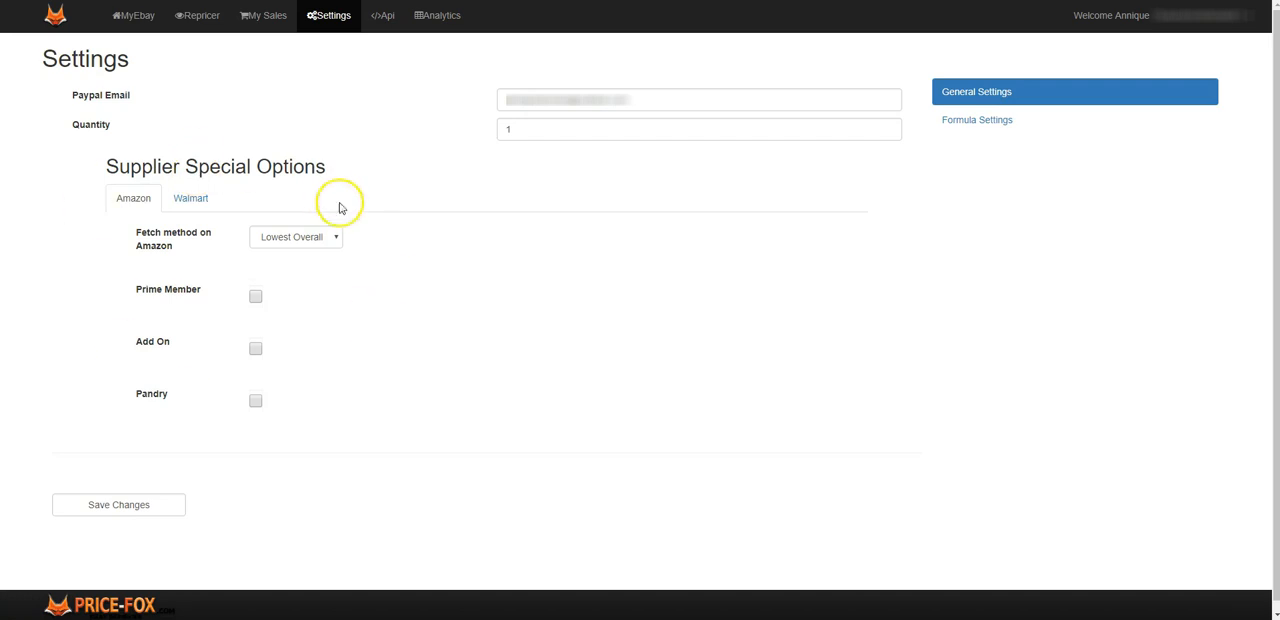
pyautogui.moveTo(348, 292)
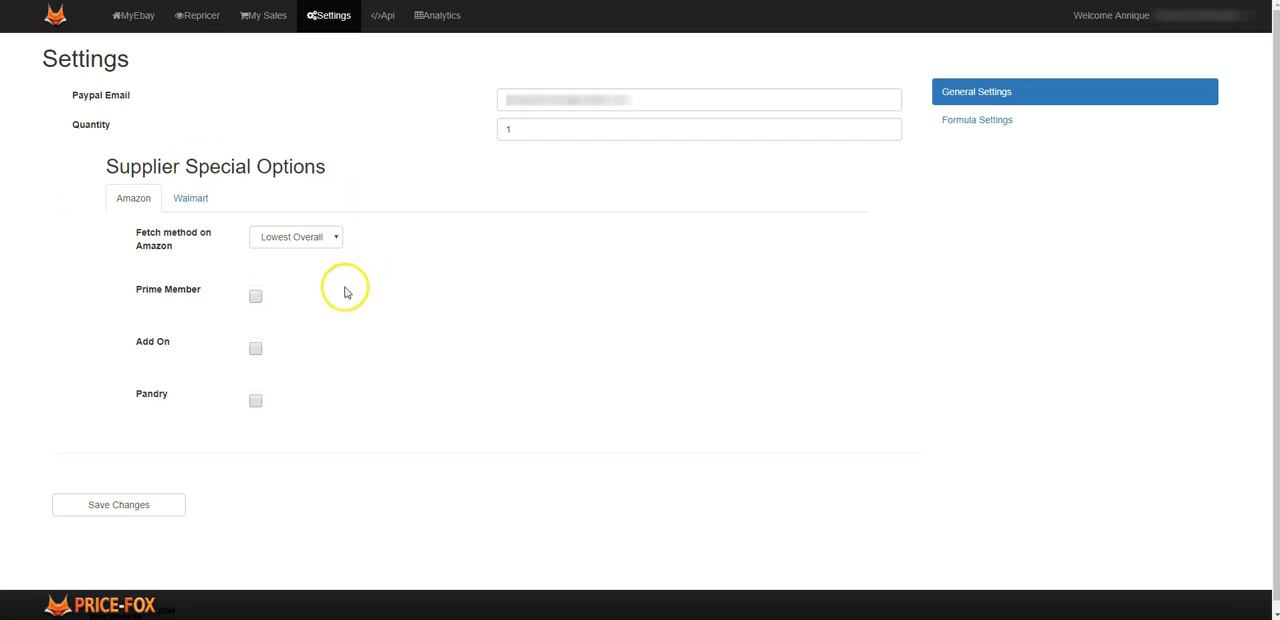
pyautogui.moveTo(140, 350)
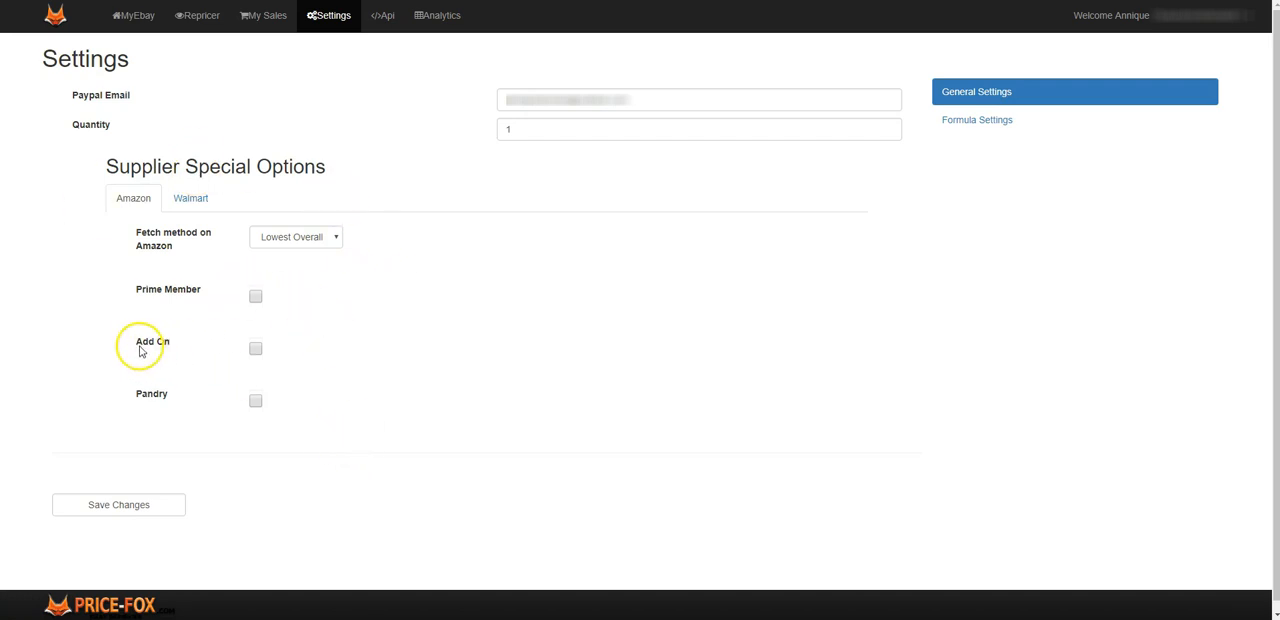
pyautogui.moveTo(256, 350)
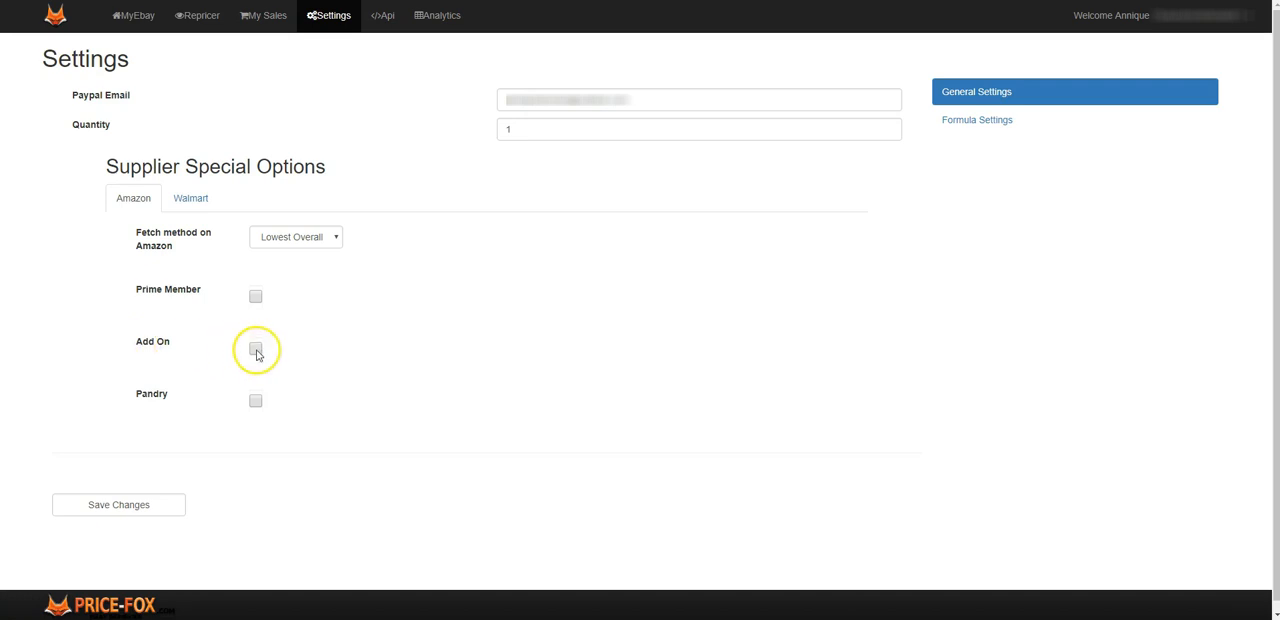
pyautogui.click(256, 348)
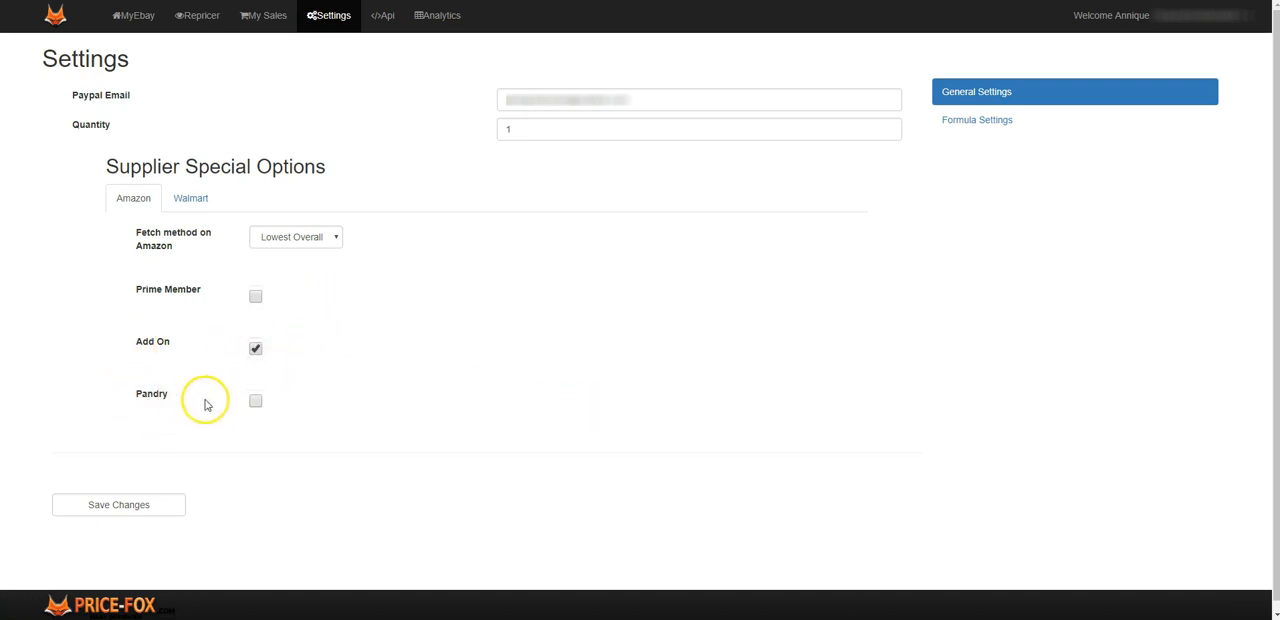
pyautogui.click(256, 400)
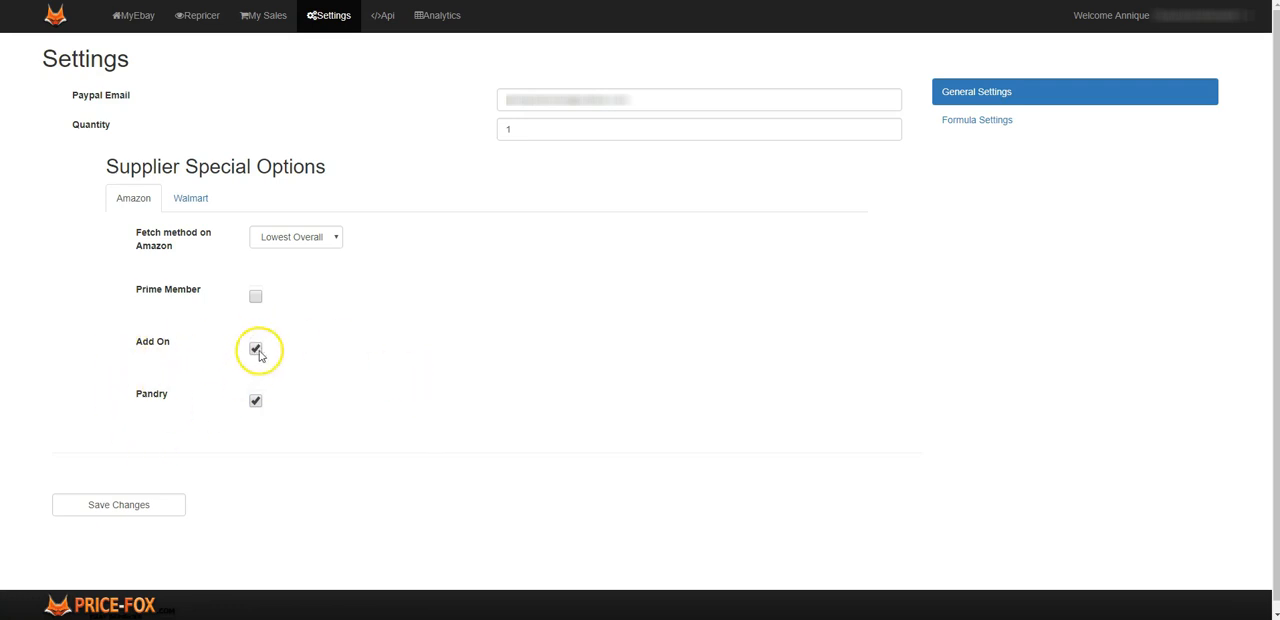
pyautogui.click(256, 348)
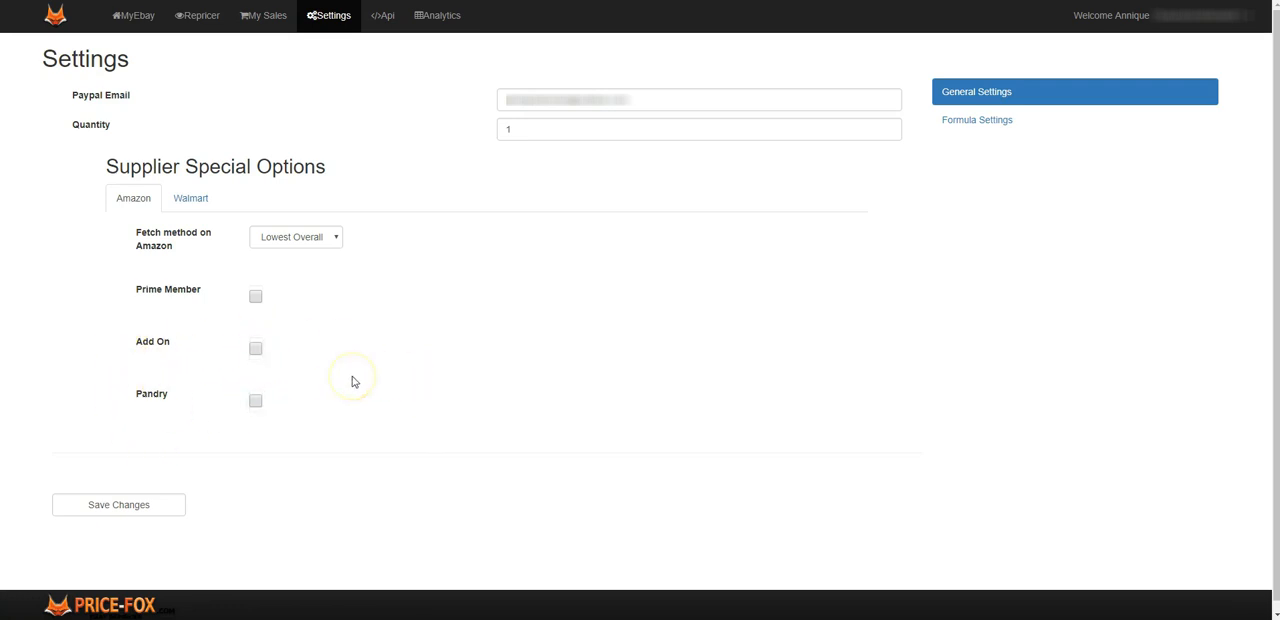
pyautogui.moveTo(352, 380)
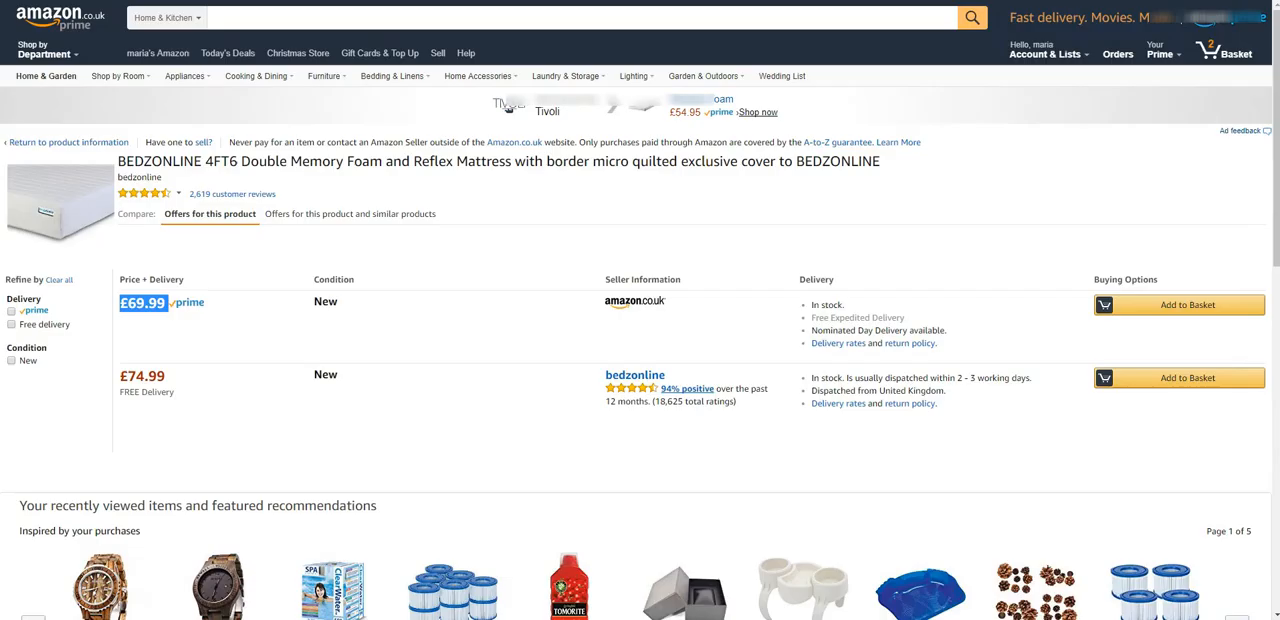
pyautogui.moveTo(32, 216)
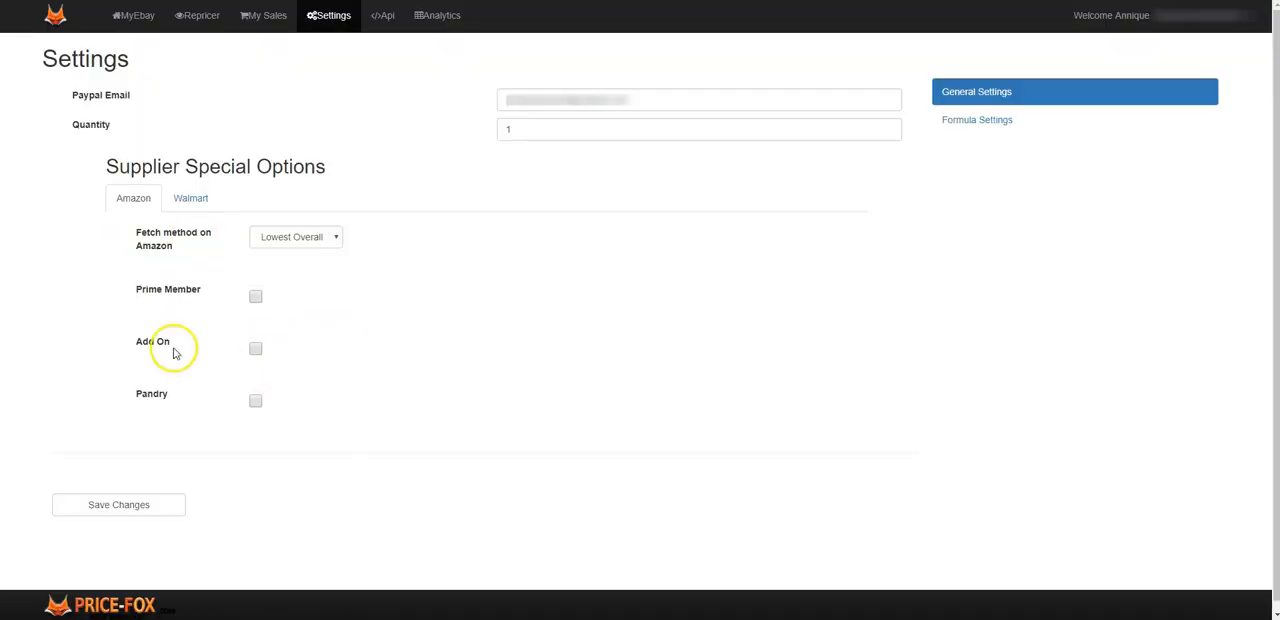
pyautogui.moveTo(250, 350)
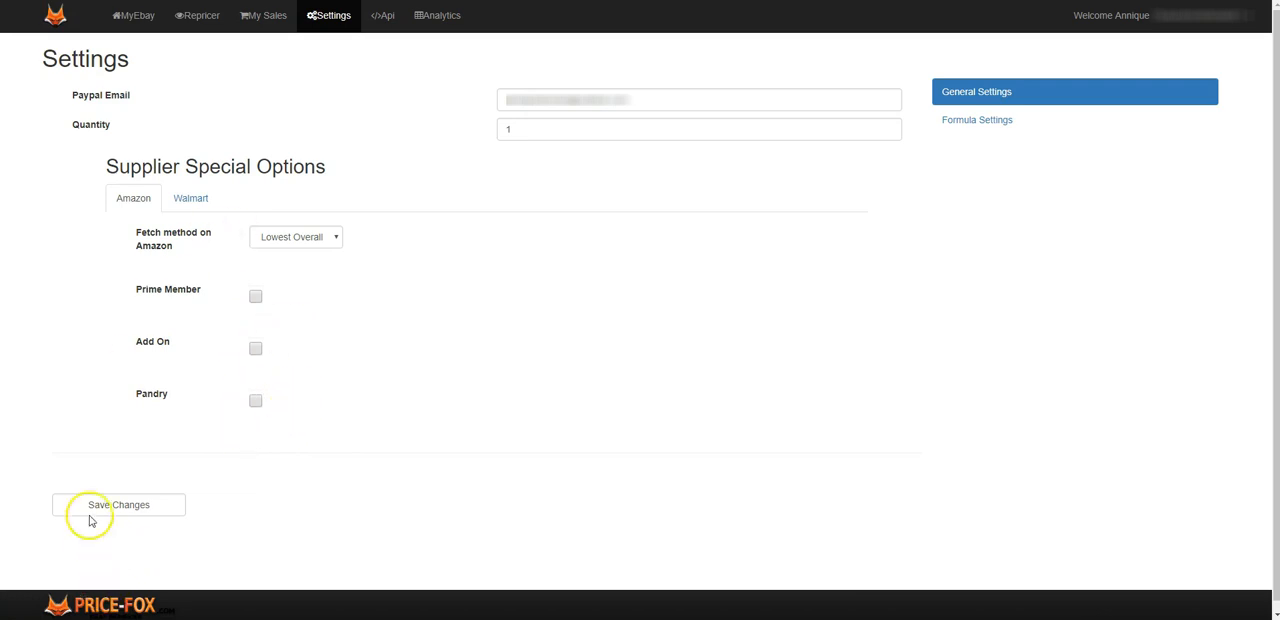
pyautogui.moveTo(1108, 78)
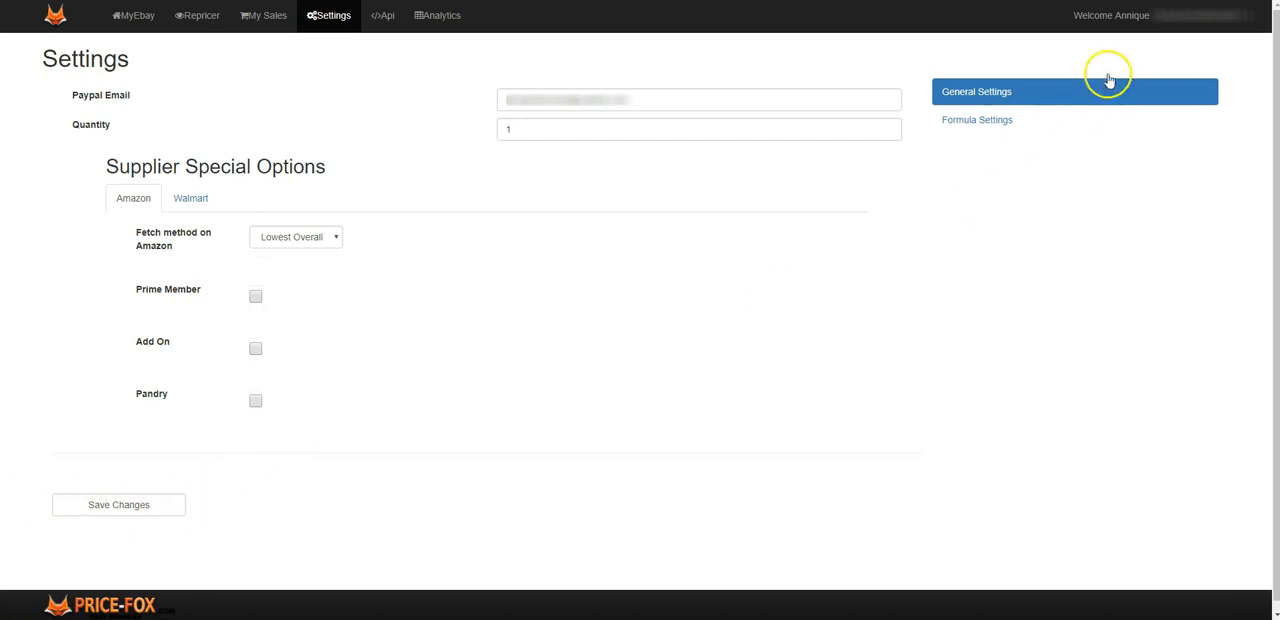
# Show the default formula settings, estimating 149.84 for a vendor price of 100
pyautogui.click(976, 120)
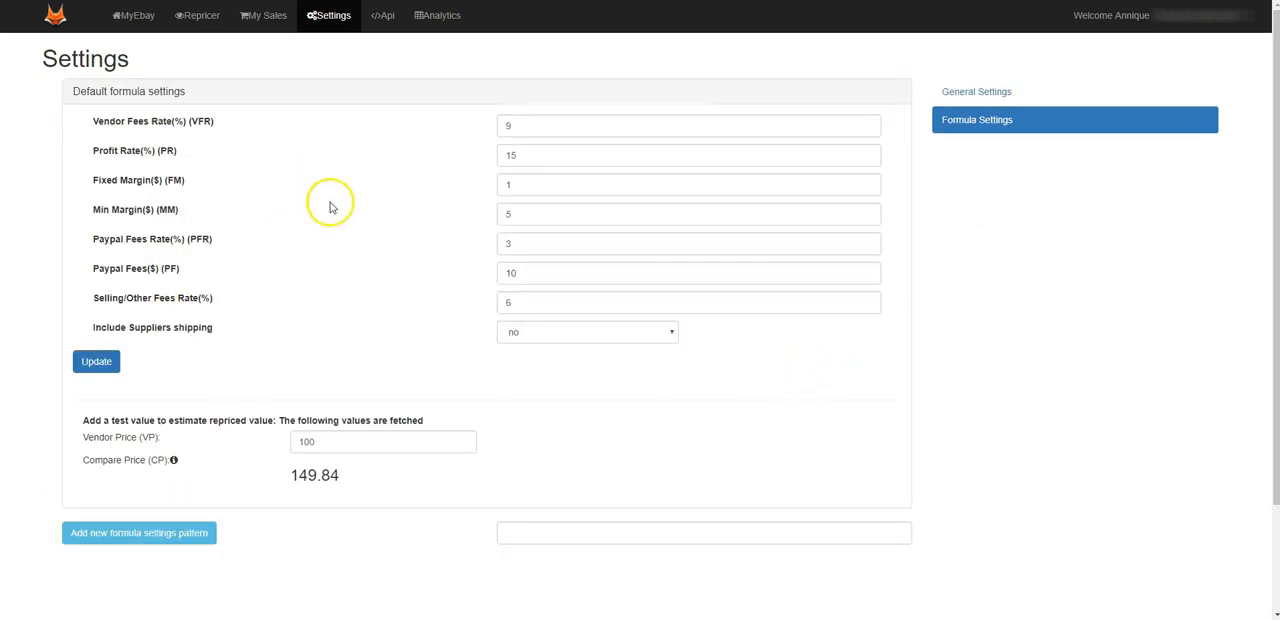
pyautogui.moveTo(578, 100)
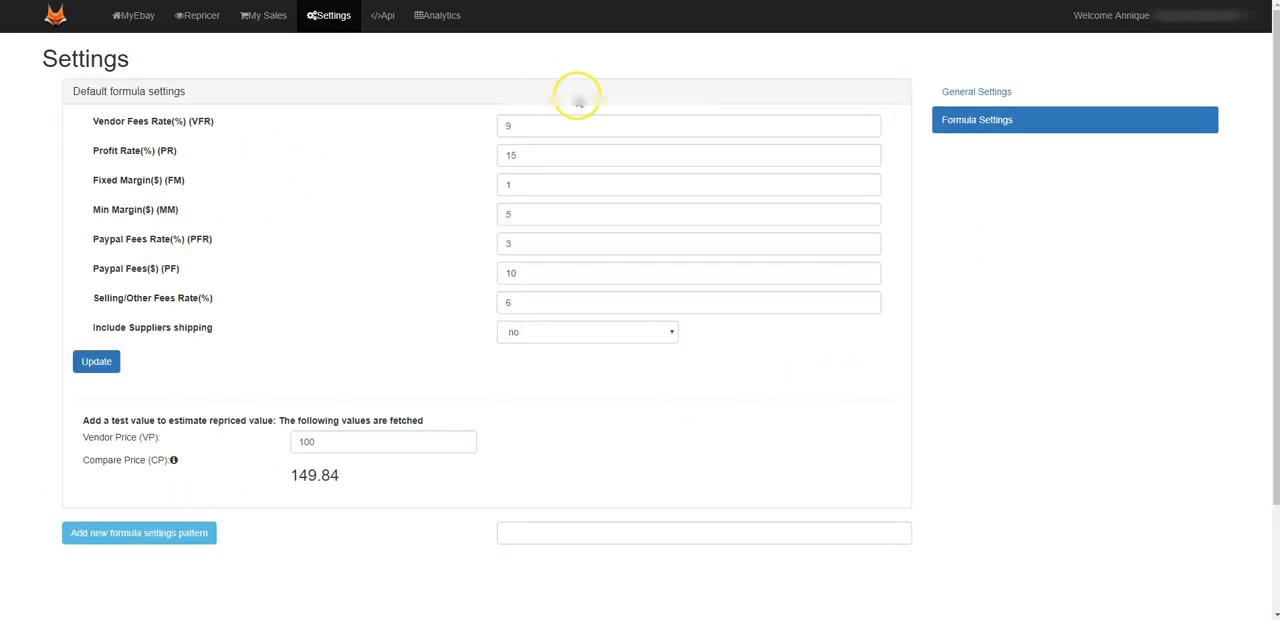
pyautogui.moveTo(156, 88)
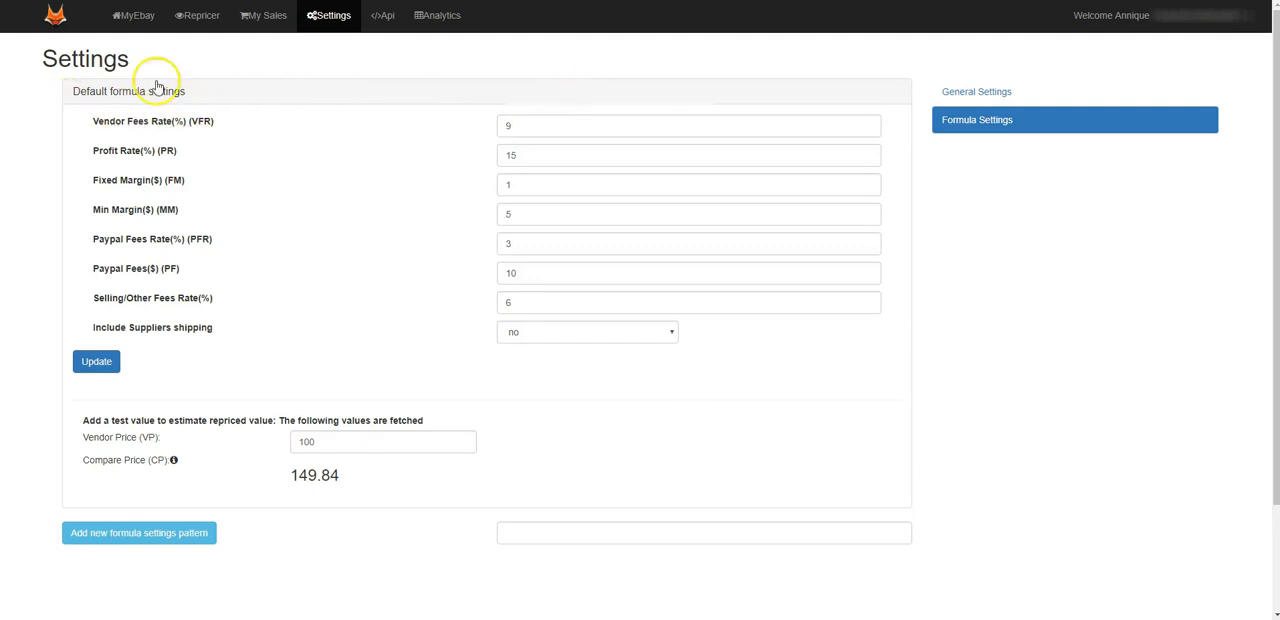
pyautogui.moveTo(280, 272)
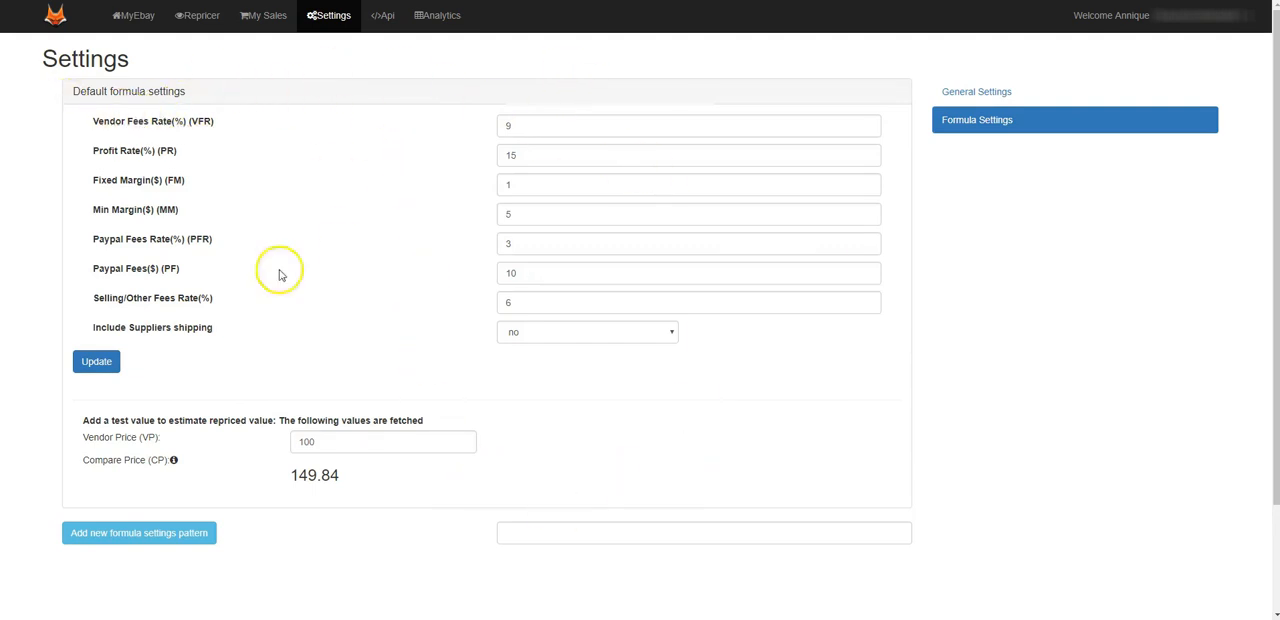
pyautogui.moveTo(576, 378)
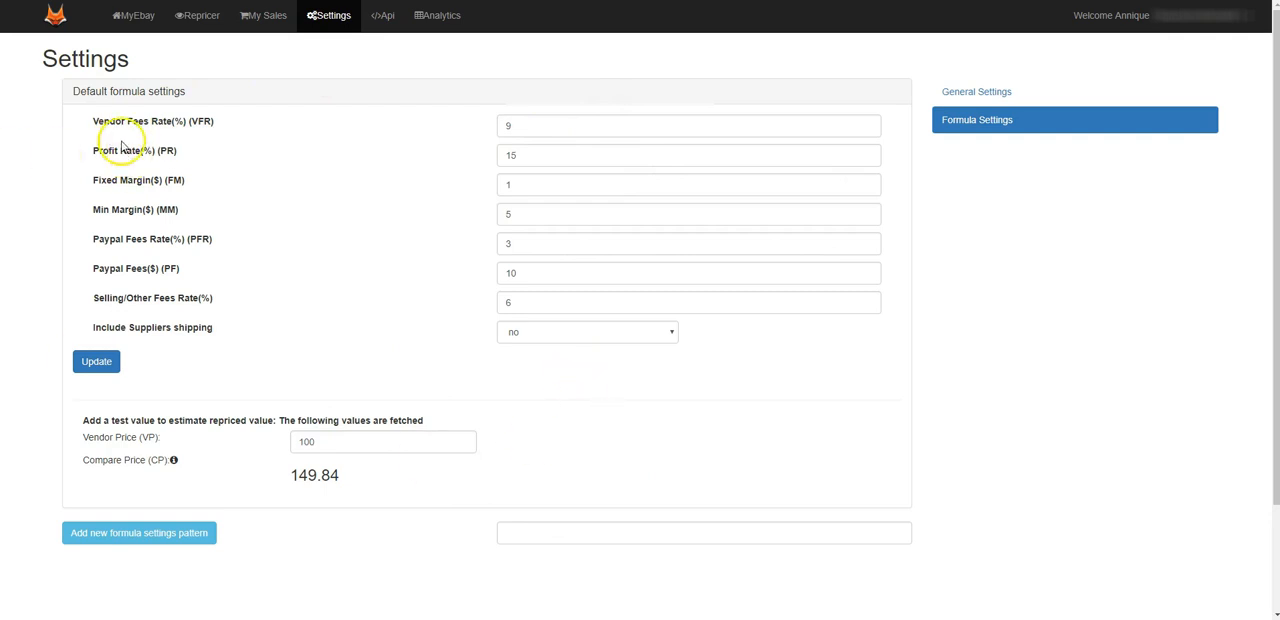
pyautogui.moveTo(108, 162)
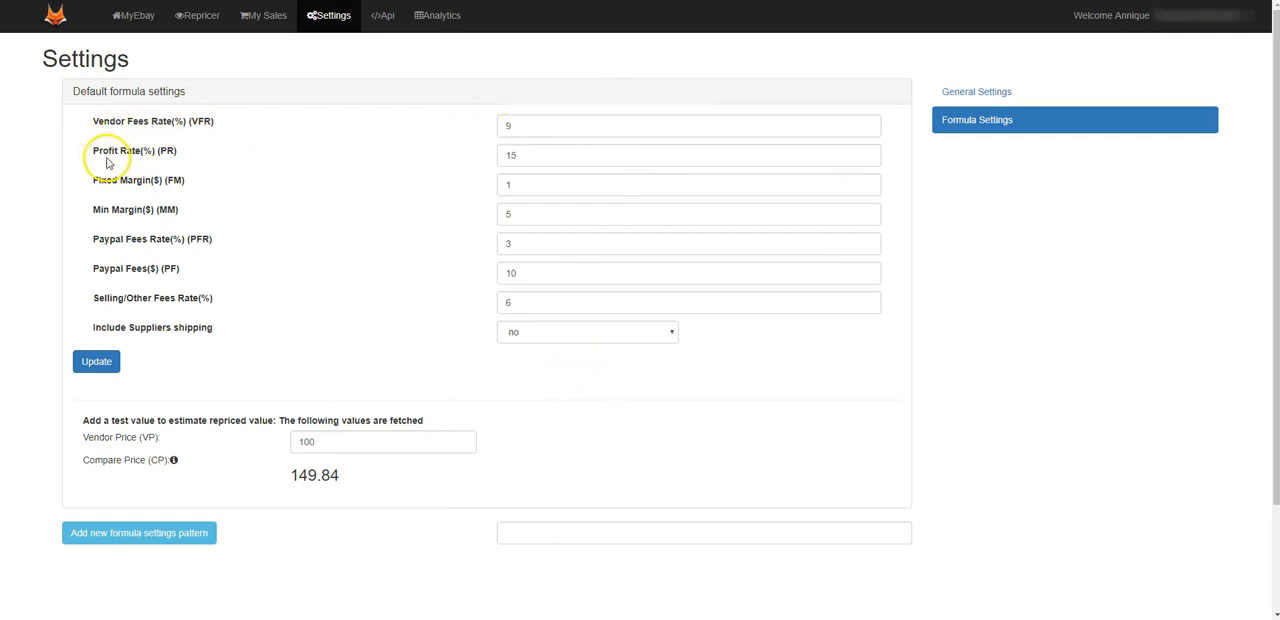
pyautogui.moveTo(536, 198)
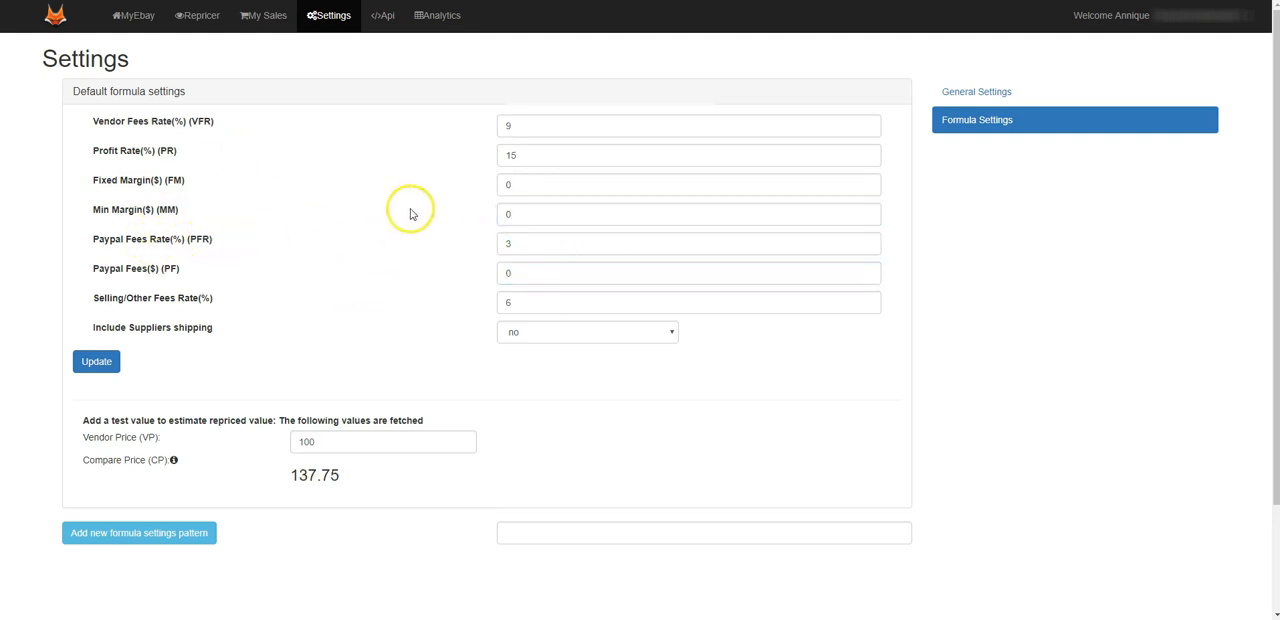
pyautogui.moveTo(504, 352)
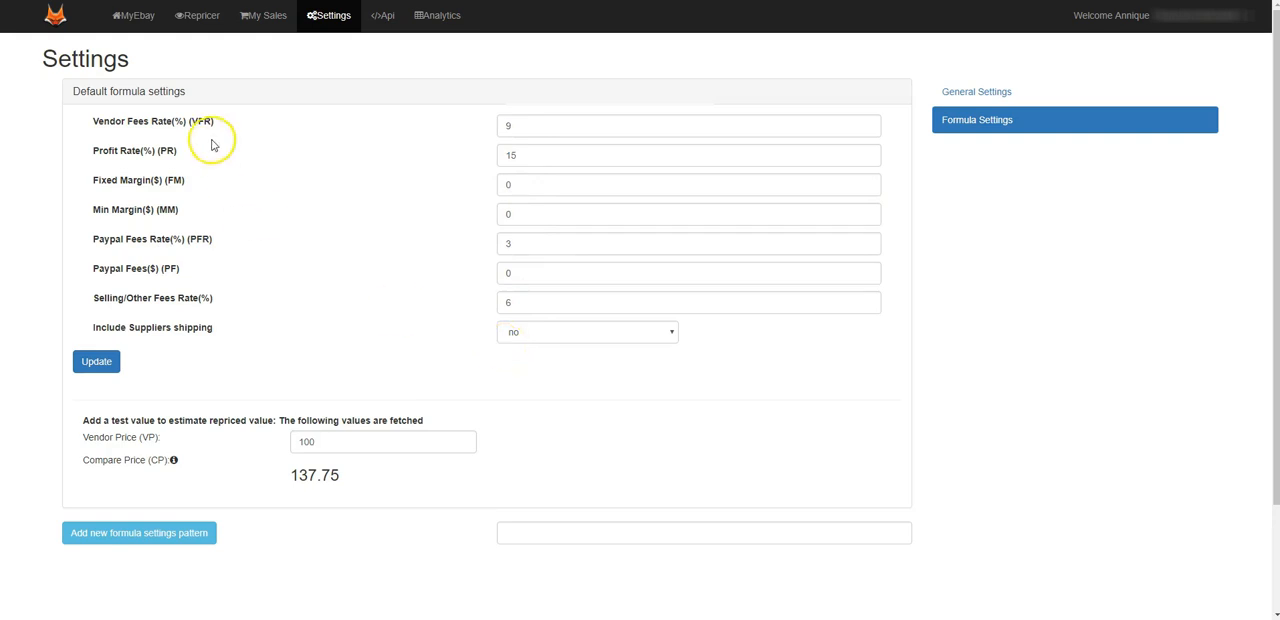
pyautogui.moveTo(140, 104)
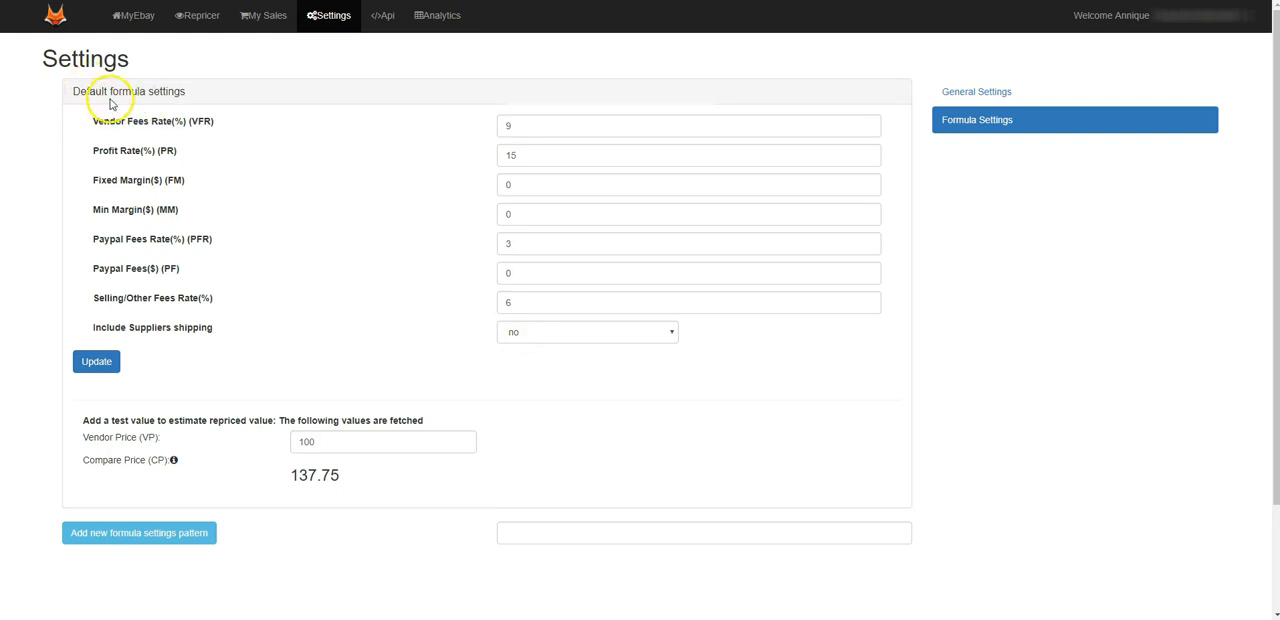
pyautogui.moveTo(136, 16)
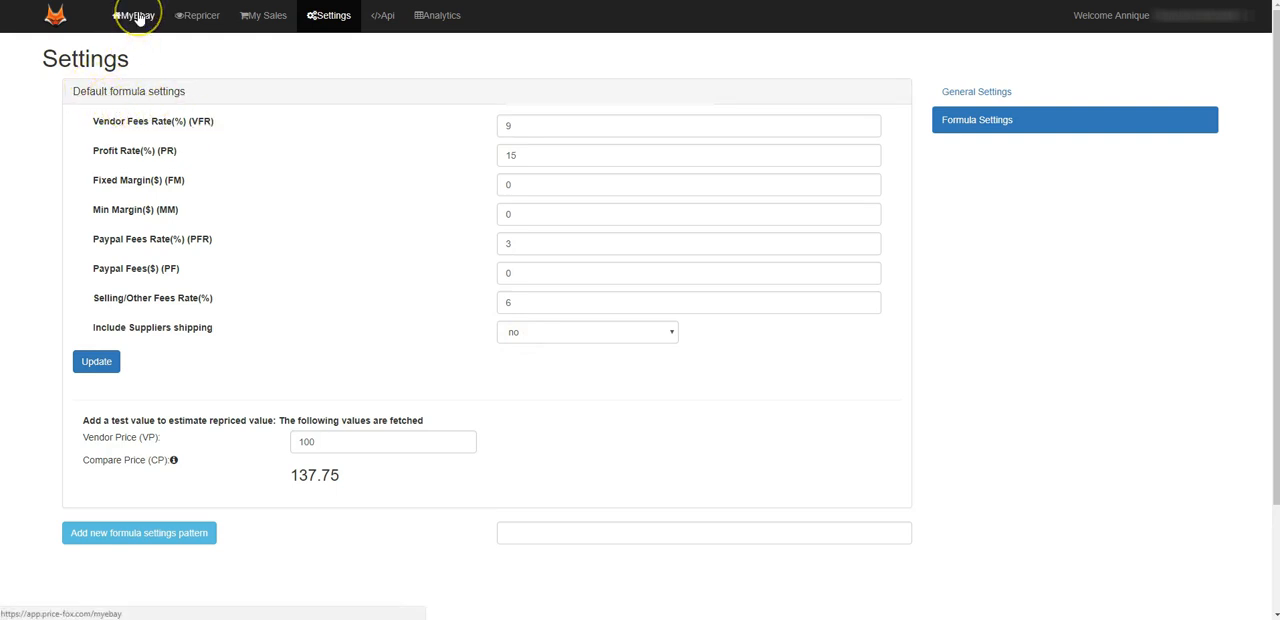
pyautogui.moveTo(148, 432)
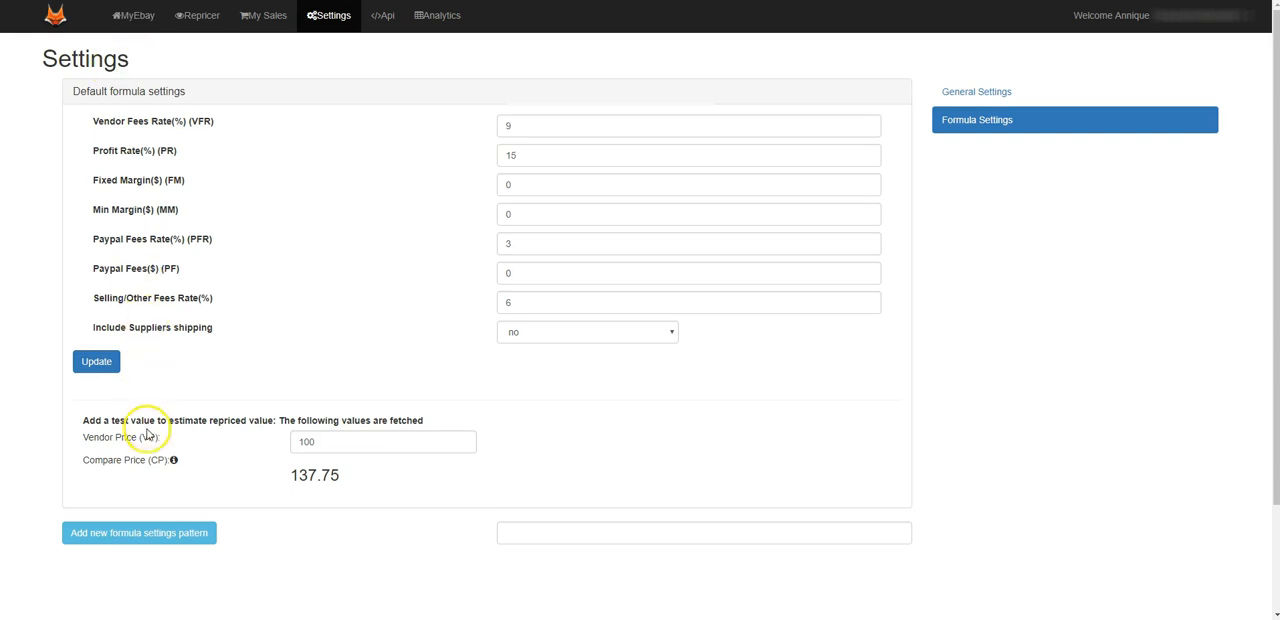
pyautogui.moveTo(200, 238)
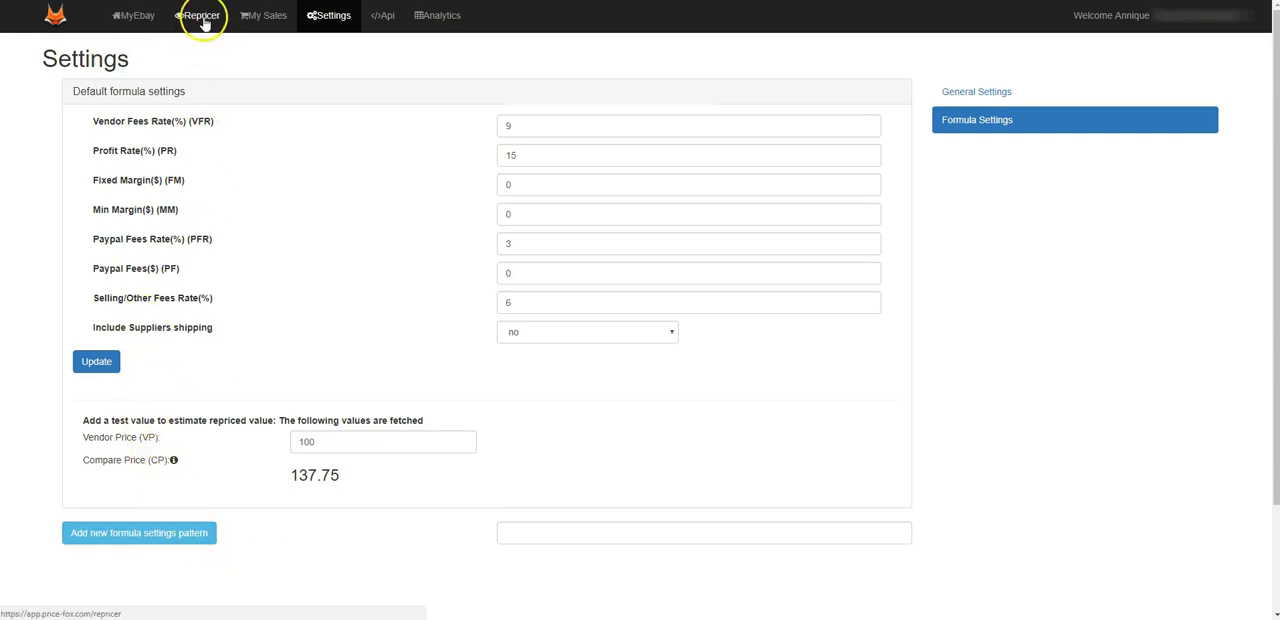
pyautogui.moveTo(410, 348)
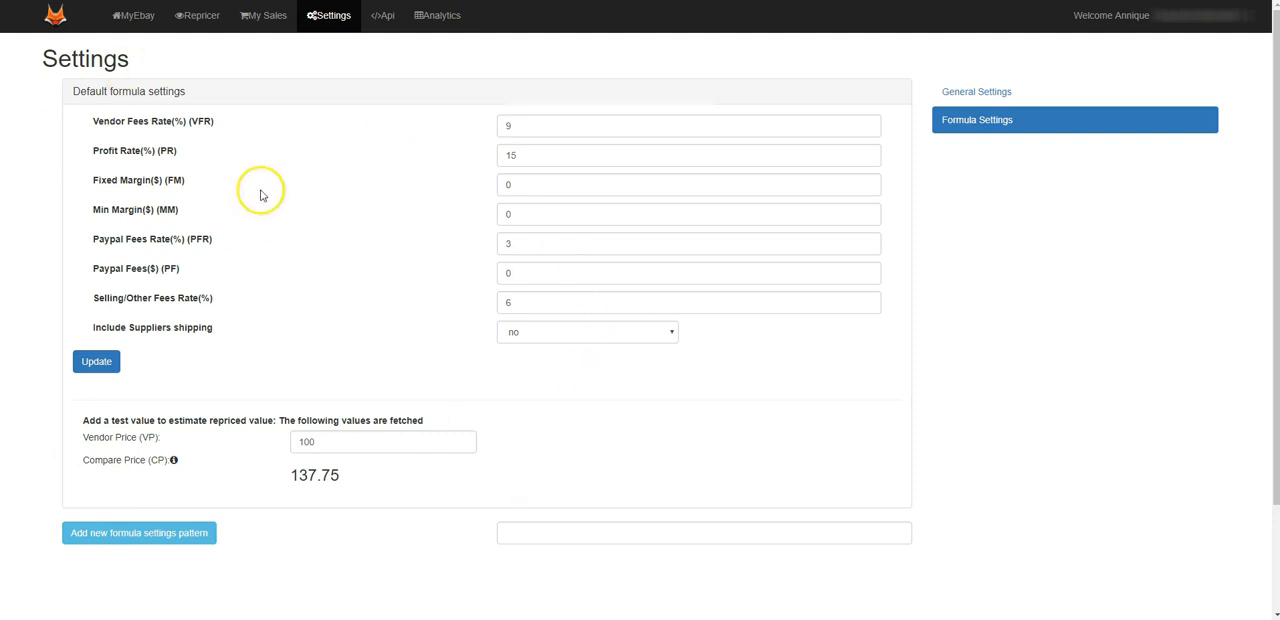
pyautogui.moveTo(308, 56)
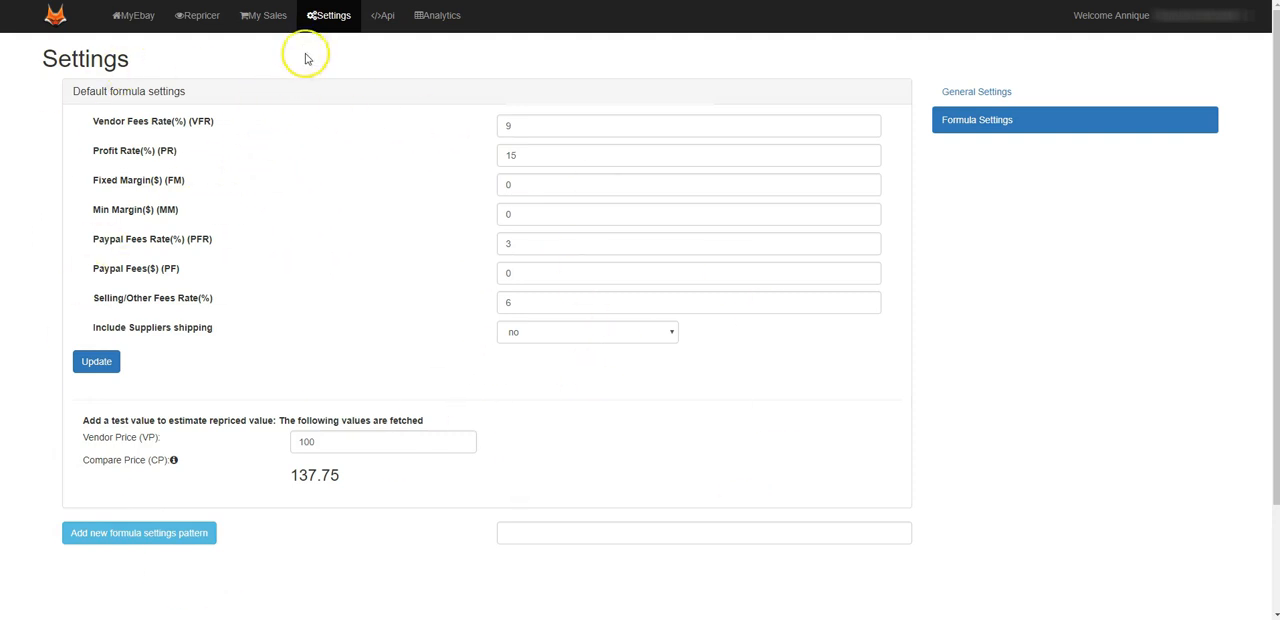